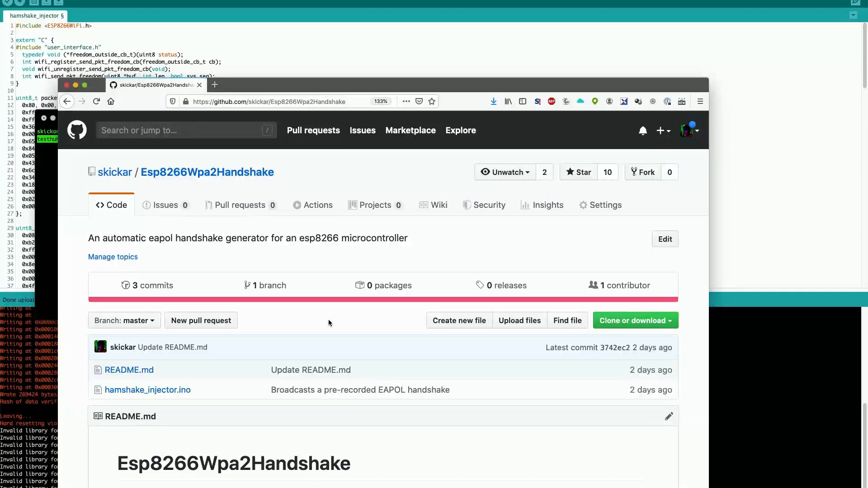
Step: Scroll the README down to the aircrack-ng screenshot showing KEY FOUND
{"action": "scroll", "scroll_direction": "down", "scroll_amount": 3}
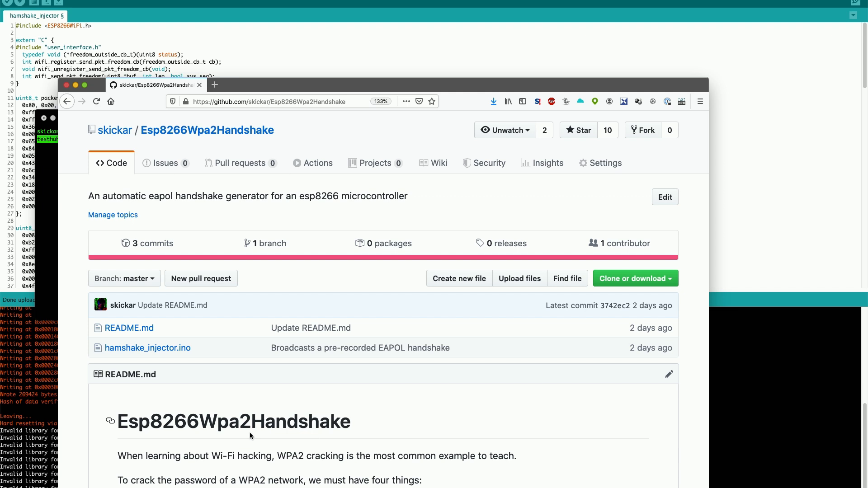
{"action": "scroll", "scroll_direction": "up", "scroll_amount": 3}
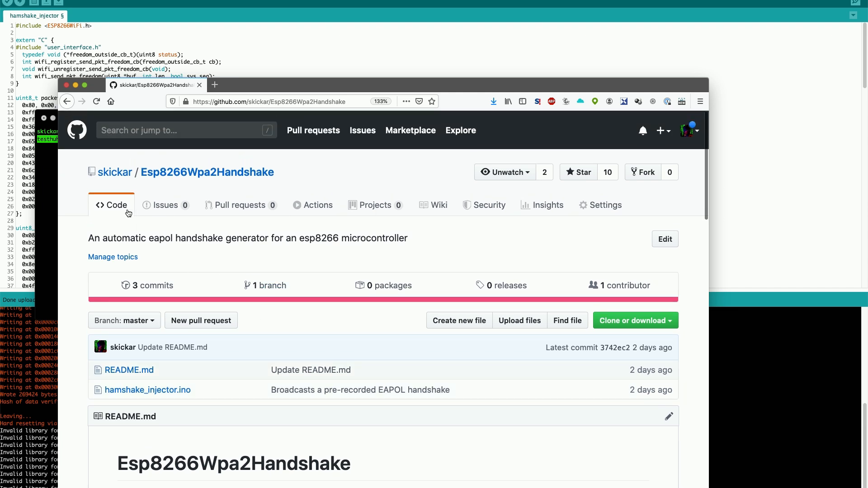
{"action": "scroll", "scroll_direction": "down", "scroll_amount": 3}
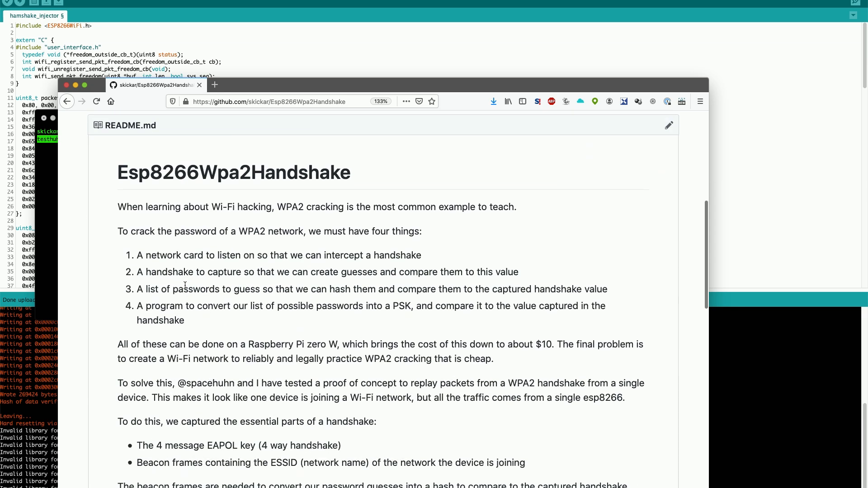
{"action": "scroll", "scroll_direction": "down", "scroll_amount": 3}
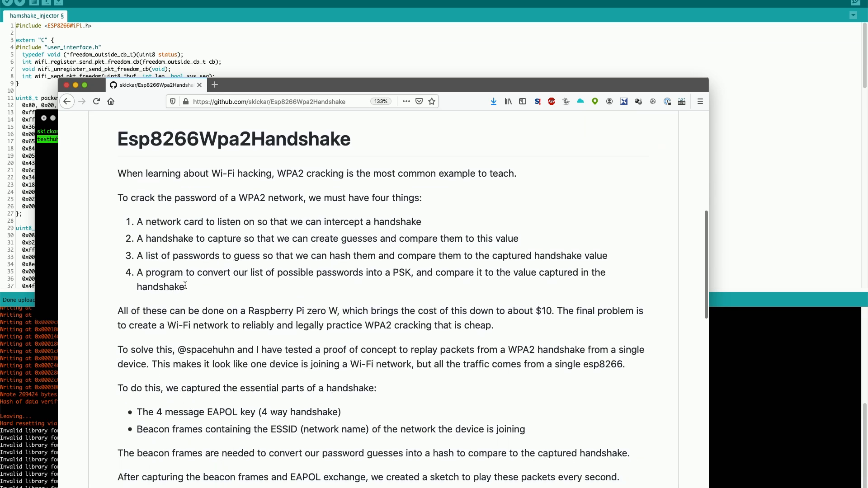
{"action": "scroll", "scroll_direction": "down", "scroll_amount": 3}
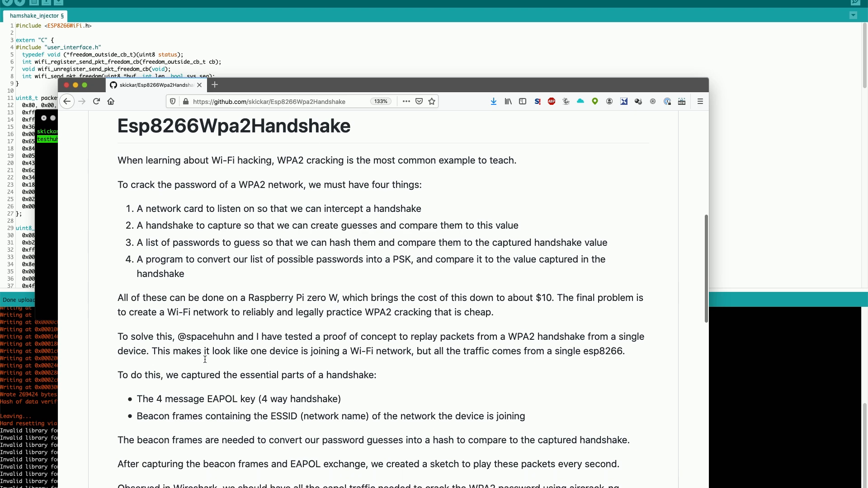
{"action": "scroll", "scroll_direction": "down", "scroll_amount": 3}
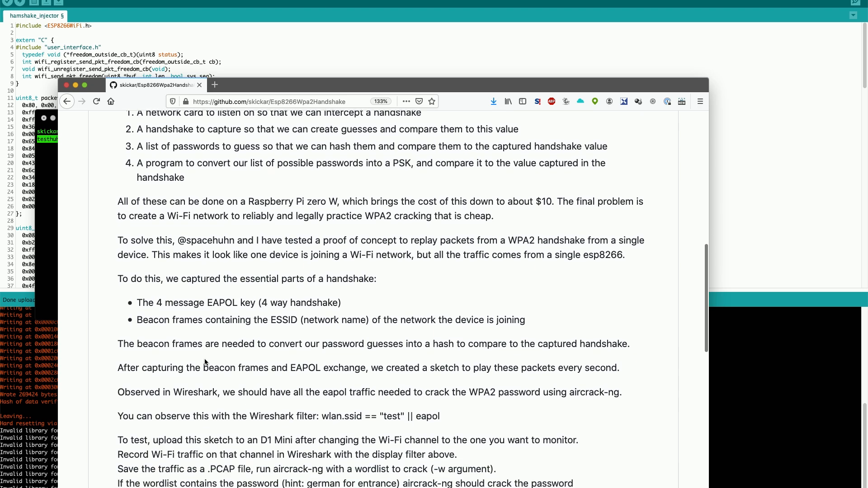
{"action": "scroll", "scroll_direction": "down", "scroll_amount": 3}
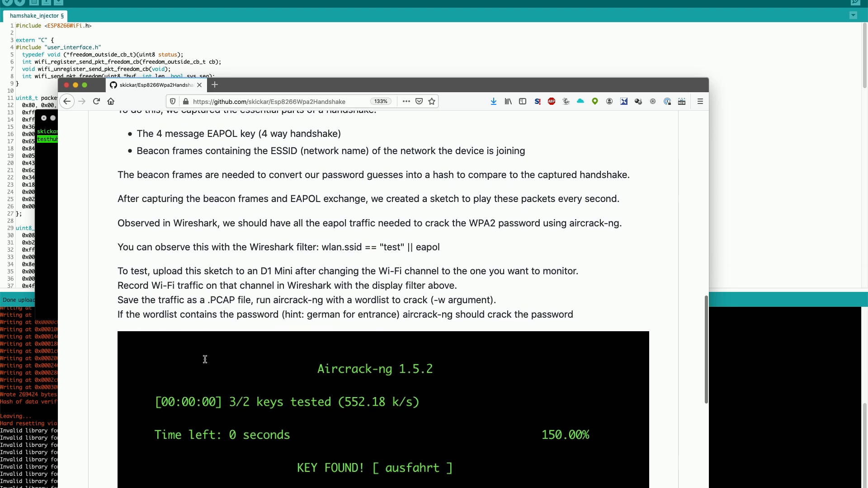
{"action": "scroll", "scroll_direction": "down", "scroll_amount": 3}
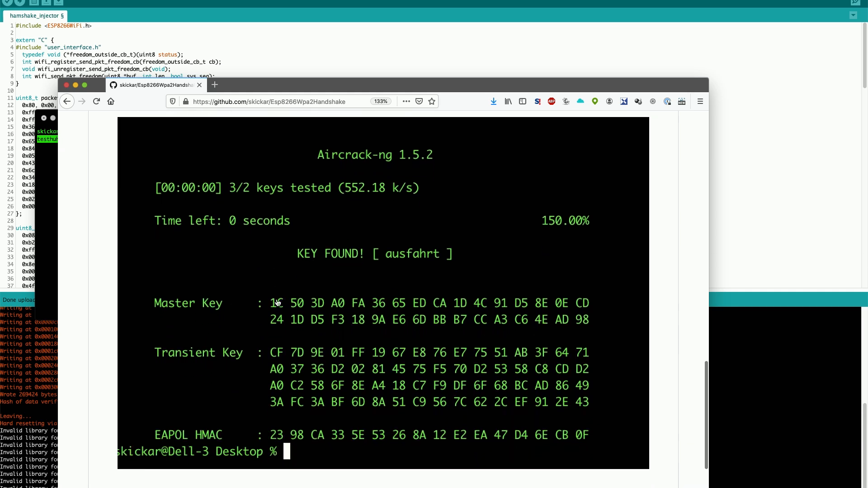
{"action": "mouse_move", "coordinate": [243, 383]}
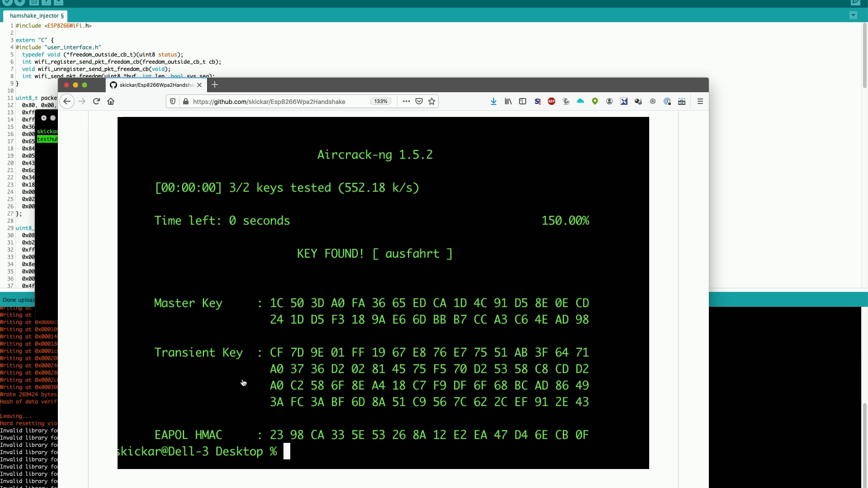
{"action": "mouse_move", "coordinate": [260, 332]}
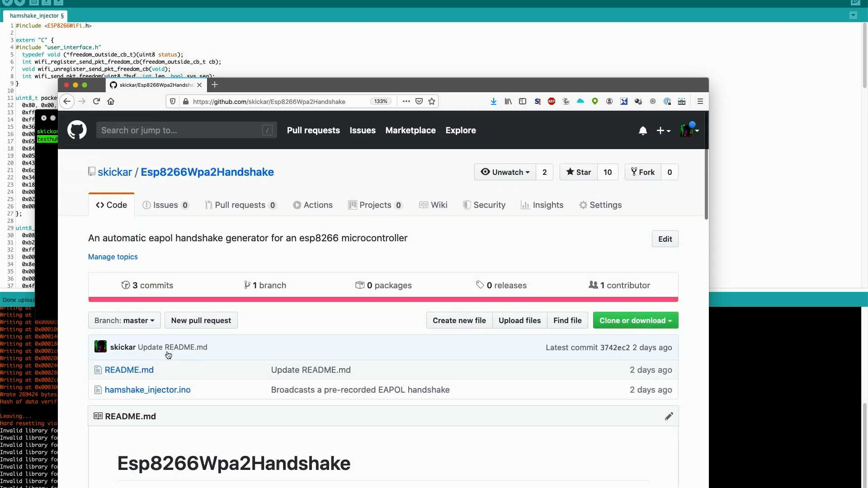
{"action": "mouse_move", "coordinate": [200, 407]}
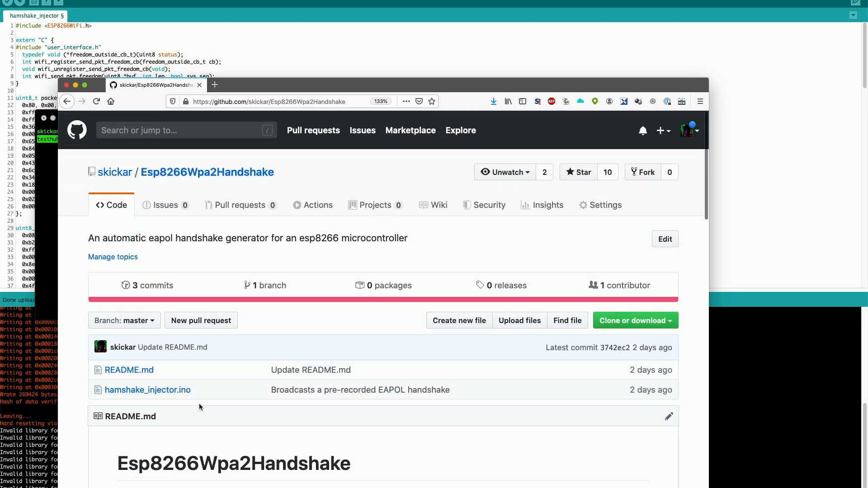
Step: Skim the repository file list and the README's four WPA2-cracking requirements
{"action": "scroll", "scroll_direction": "down", "scroll_amount": 3}
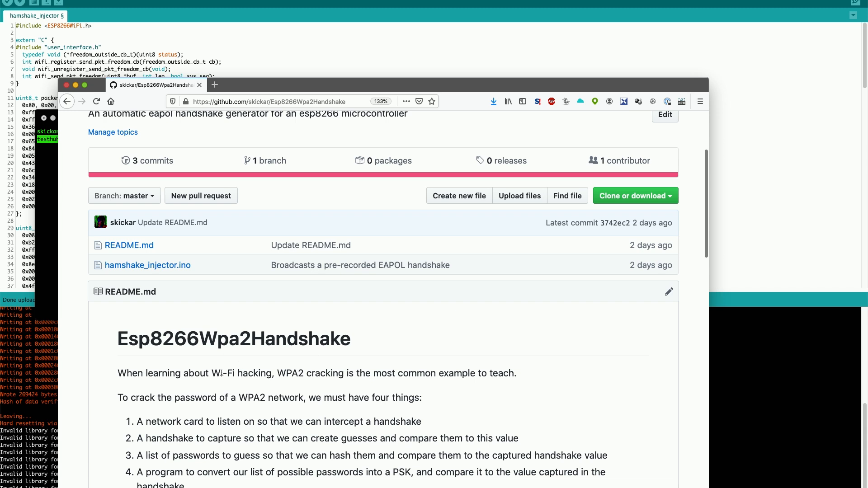
{"action": "mouse_move", "coordinate": [267, 381]}
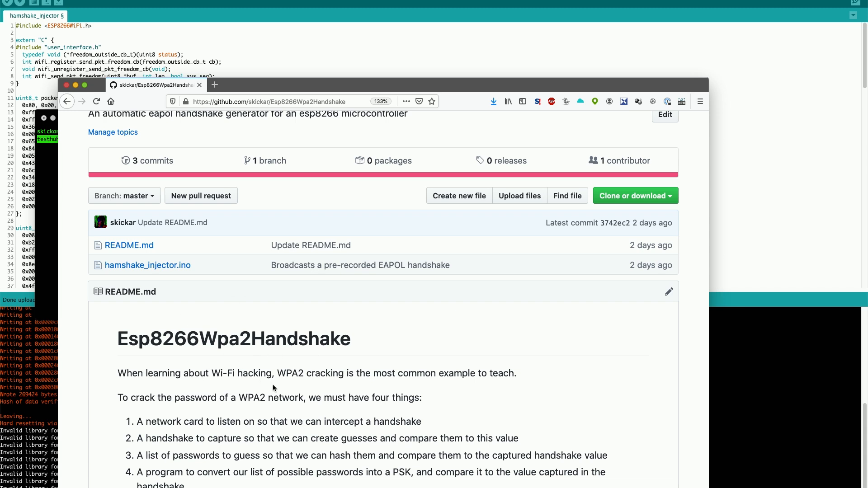
{"action": "scroll", "scroll_direction": "down", "scroll_amount": 3}
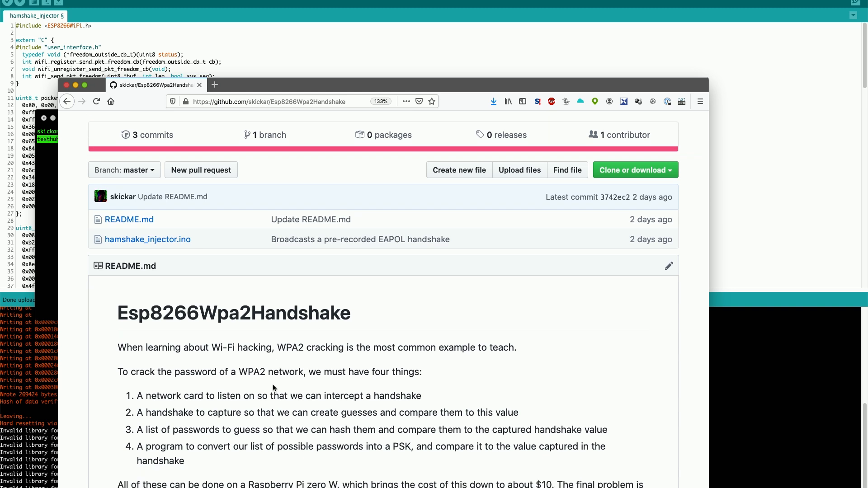
{"action": "mouse_move", "coordinate": [246, 416]}
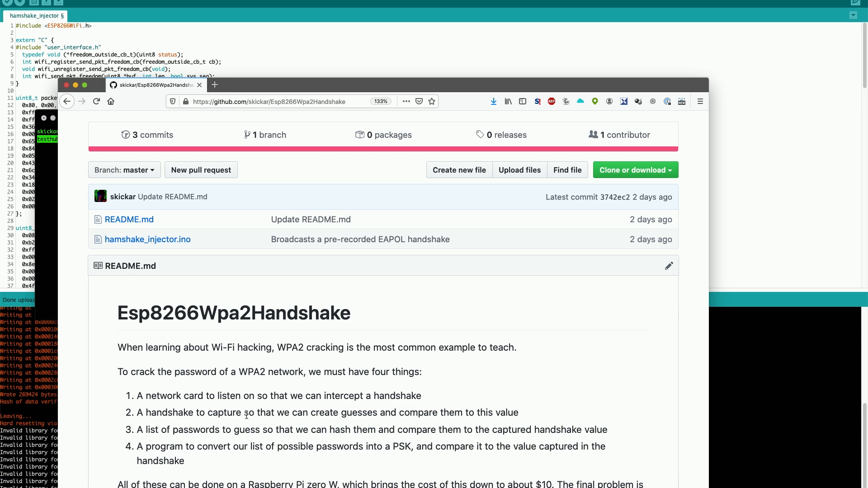
{"action": "scroll", "scroll_direction": "down", "scroll_amount": 3}
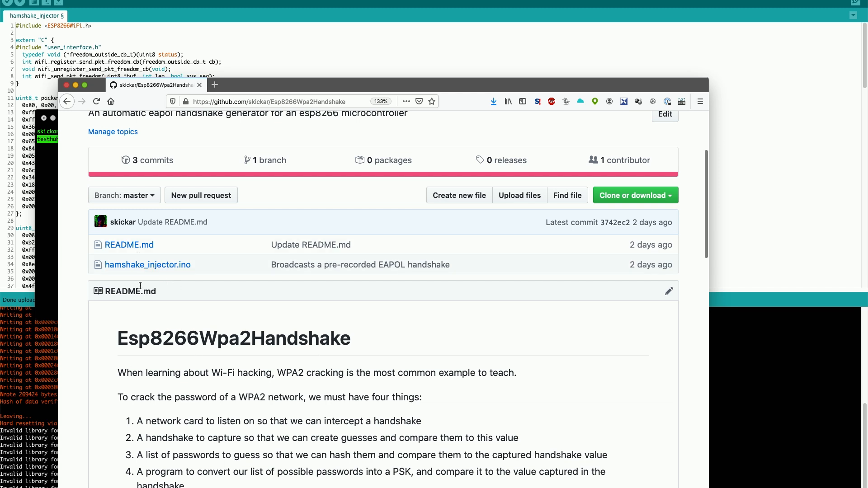
{"action": "mouse_move", "coordinate": [51, 239]}
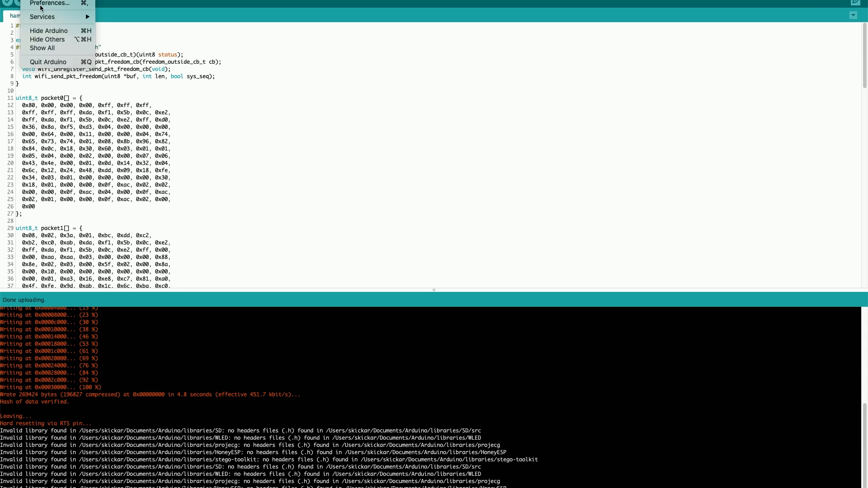
Step: Review the esp8266 stable package URL in Preferences' Additional Boards Manager URLs and confirm
{"action": "left_click", "coordinate": [47, 4]}
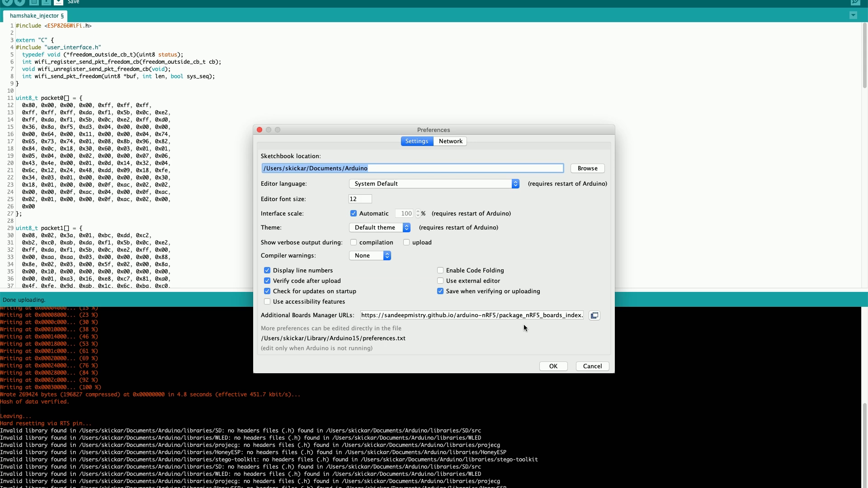
{"action": "left_click", "coordinate": [595, 315]}
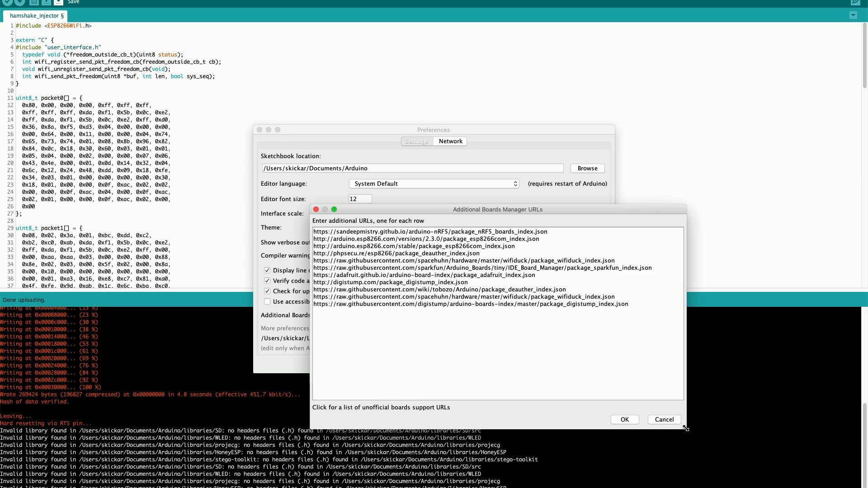
{"action": "mouse_move", "coordinate": [496, 250]}
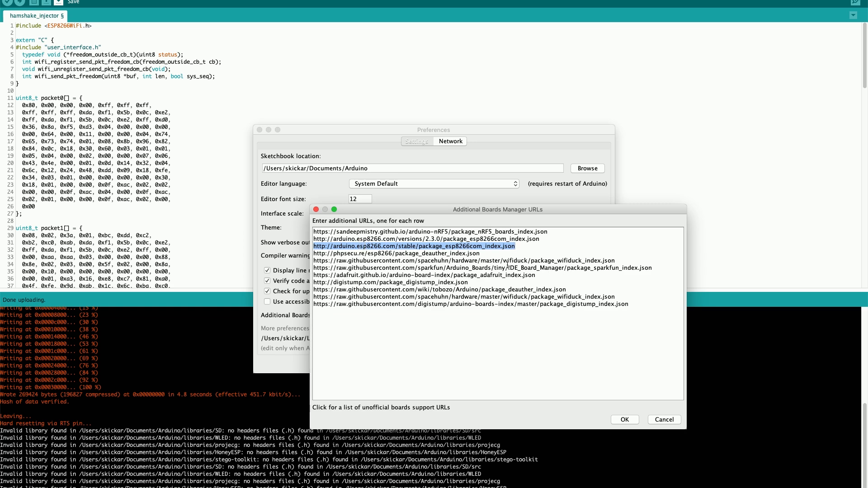
{"action": "left_click", "coordinate": [626, 419]}
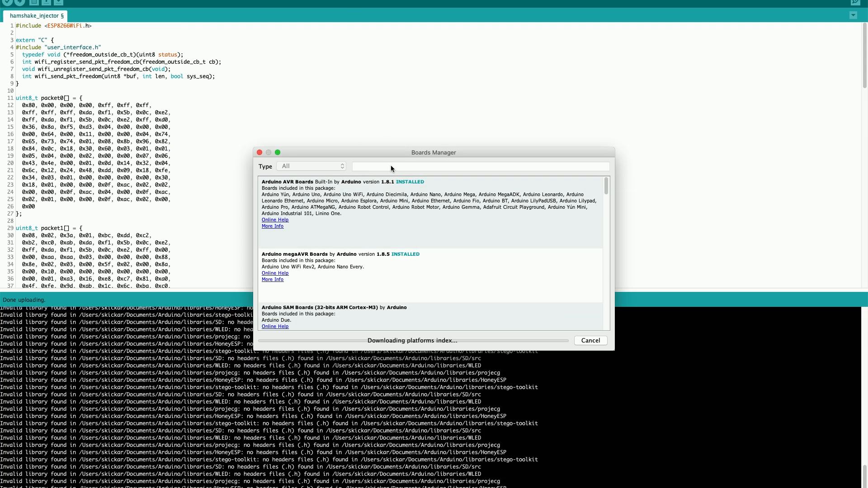
Step: Search 'esp8266' in Boards Manager, verify ESP8266 Community 2.6.3 is installed, and close it
{"action": "type", "text": "esp8266"}
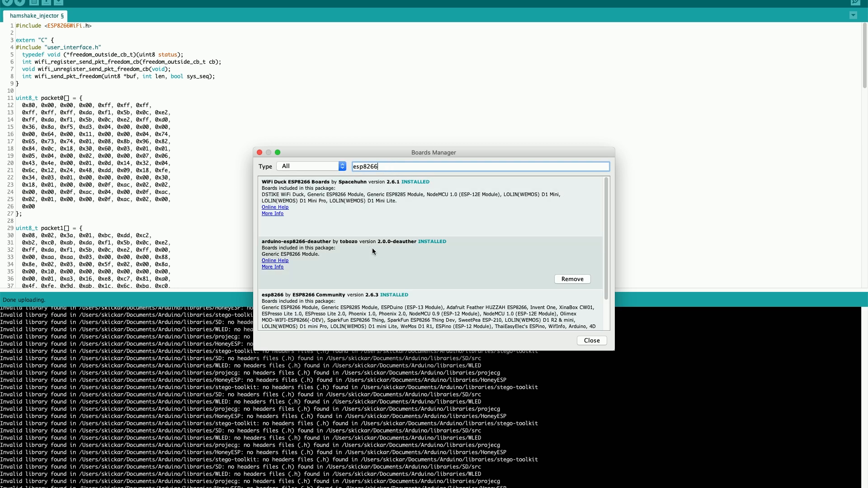
{"action": "scroll", "scroll_direction": "down", "scroll_amount": 3}
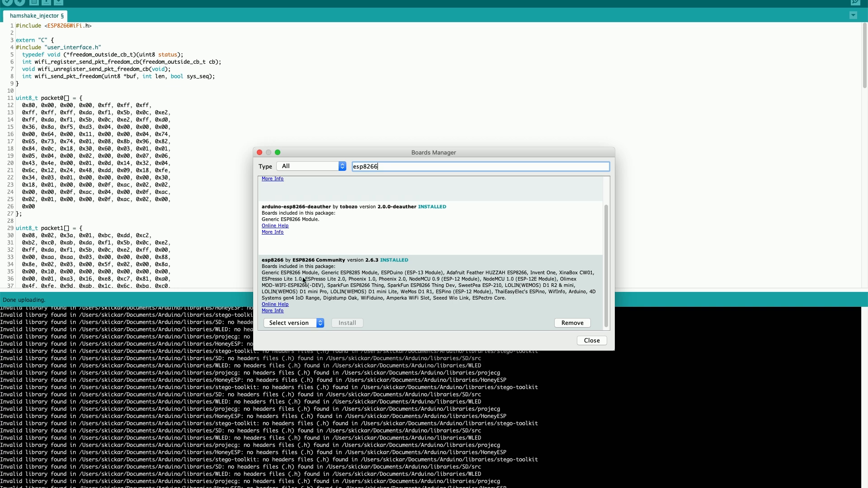
{"action": "mouse_move", "coordinate": [558, 325]}
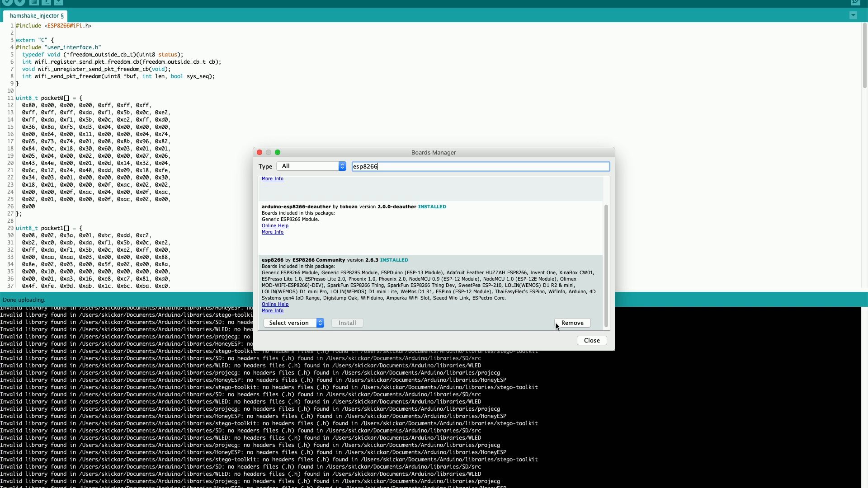
{"action": "mouse_move", "coordinate": [566, 334]}
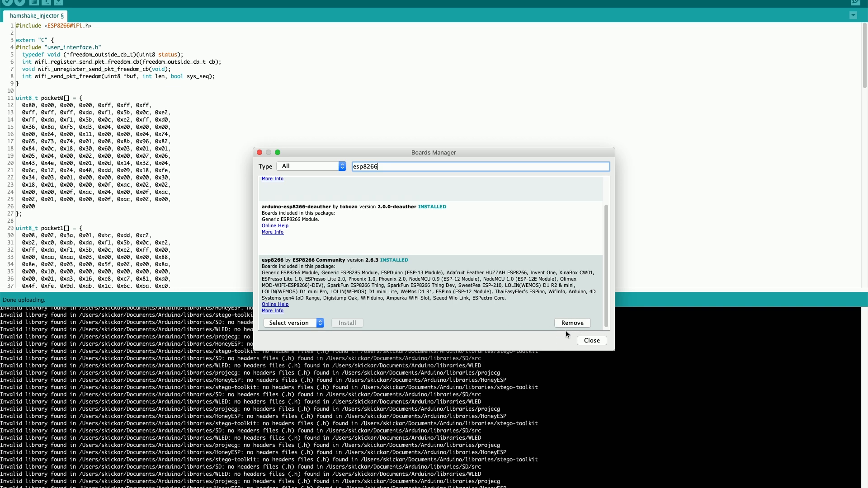
{"action": "mouse_move", "coordinate": [528, 343]}
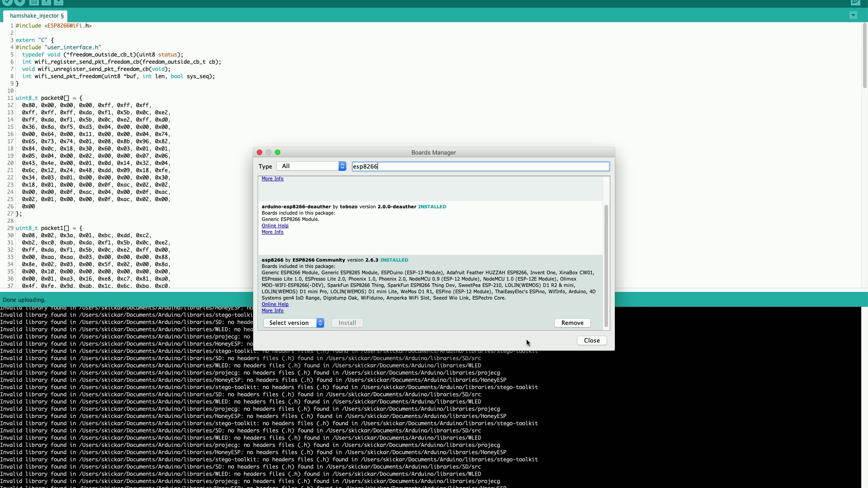
{"action": "left_click", "coordinate": [591, 340]}
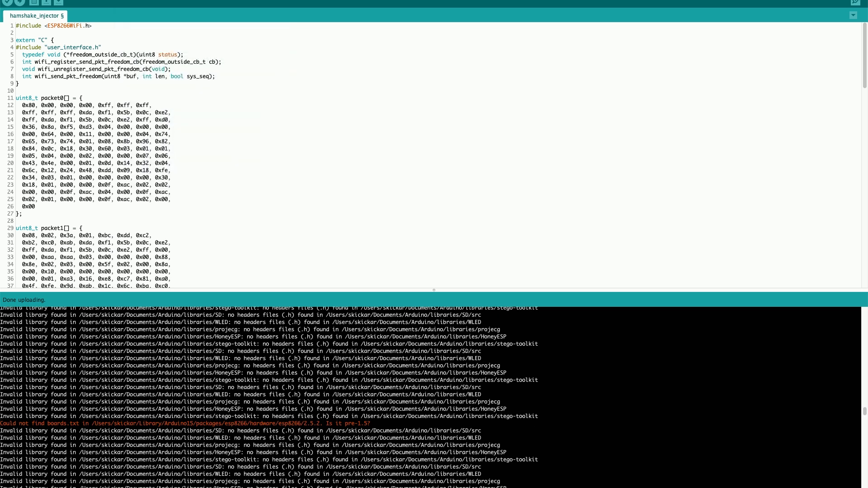
Step: Confirm the LOLIN(WEMOS) D1 R2 & mini board and upload the hamshake_injector sketch
{"action": "left_click", "coordinate": [202, 60]}
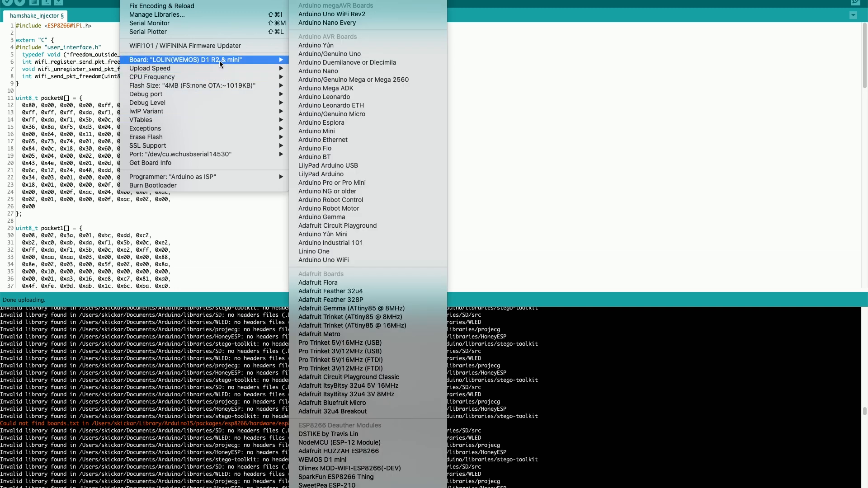
{"action": "mouse_move", "coordinate": [317, 132]}
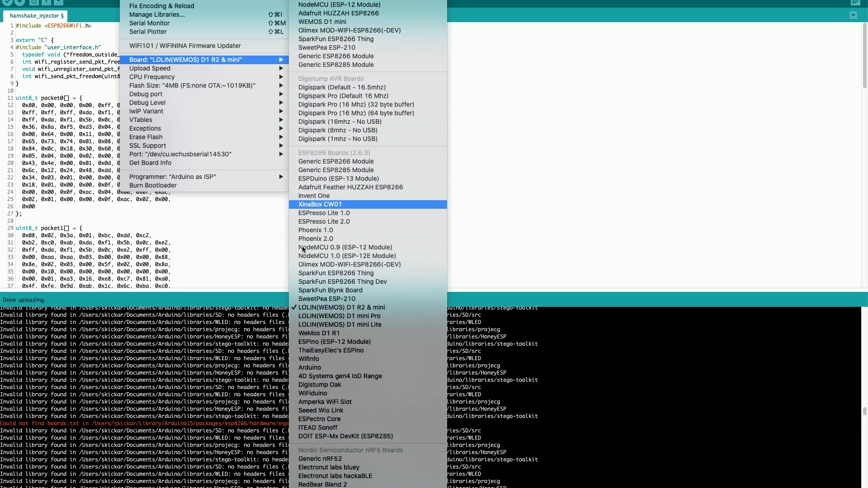
{"action": "mouse_move", "coordinate": [342, 307]}
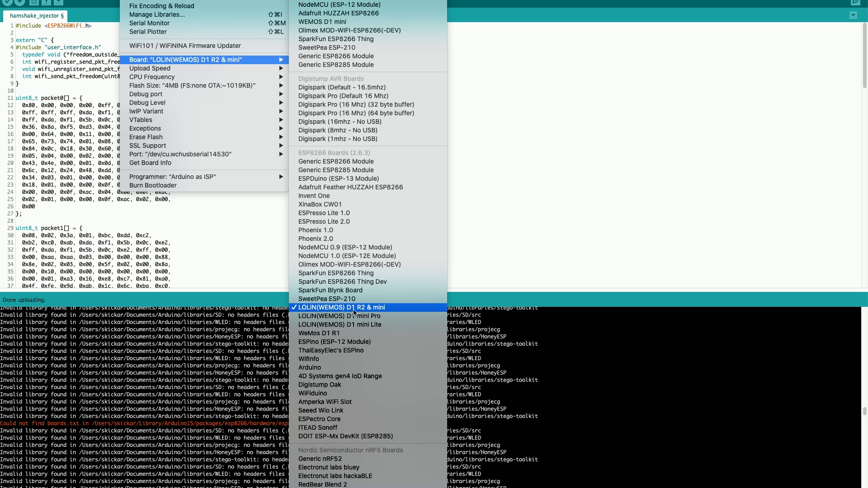
{"action": "mouse_move", "coordinate": [340, 158]}
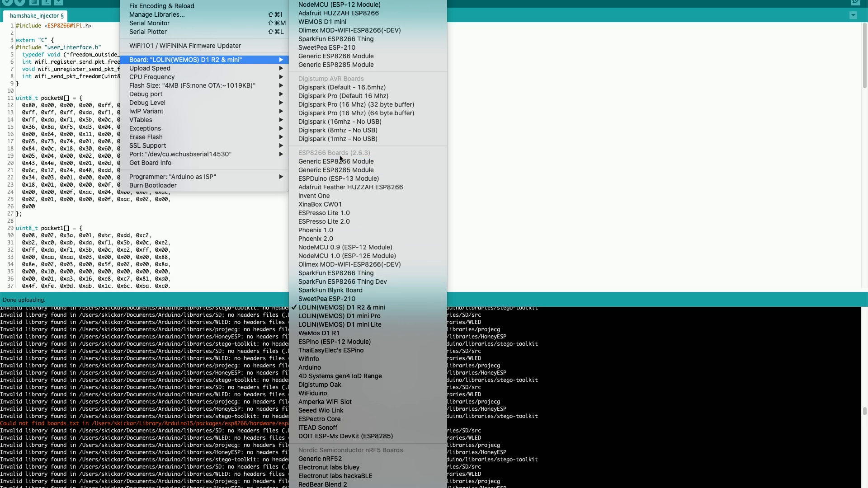
{"action": "mouse_move", "coordinate": [347, 170]}
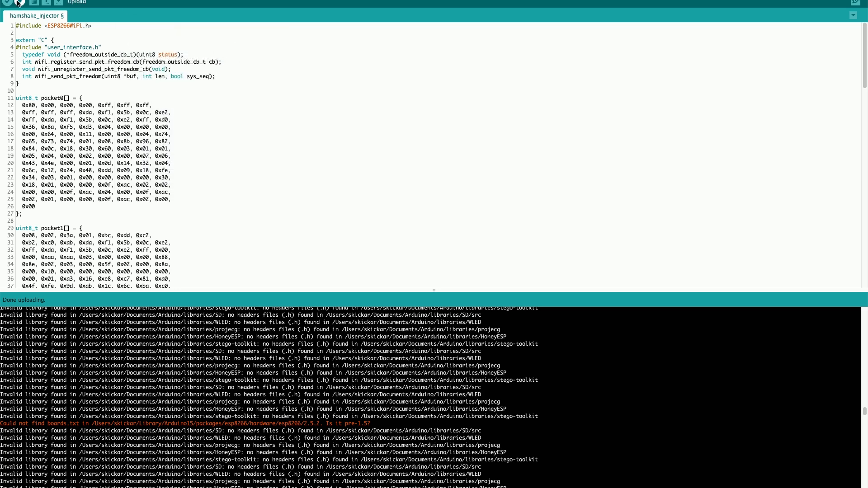
{"action": "left_click", "coordinate": [18, 5]}
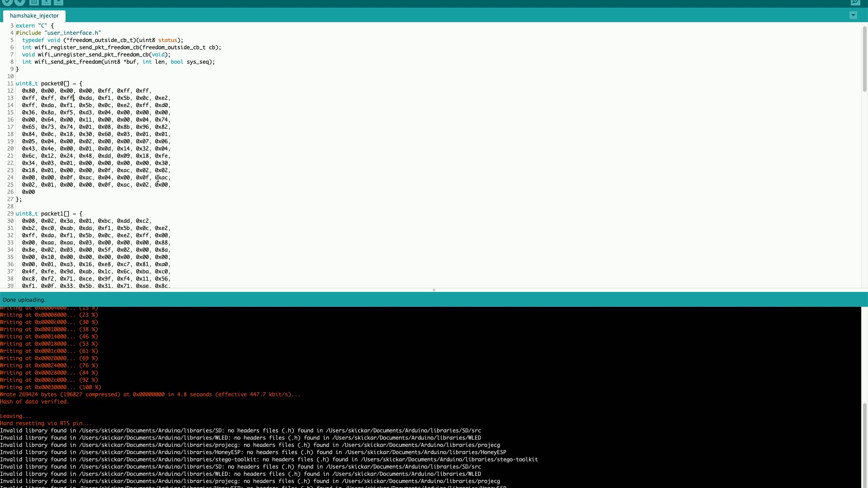
{"action": "scroll", "scroll_direction": "down", "scroll_amount": 3}
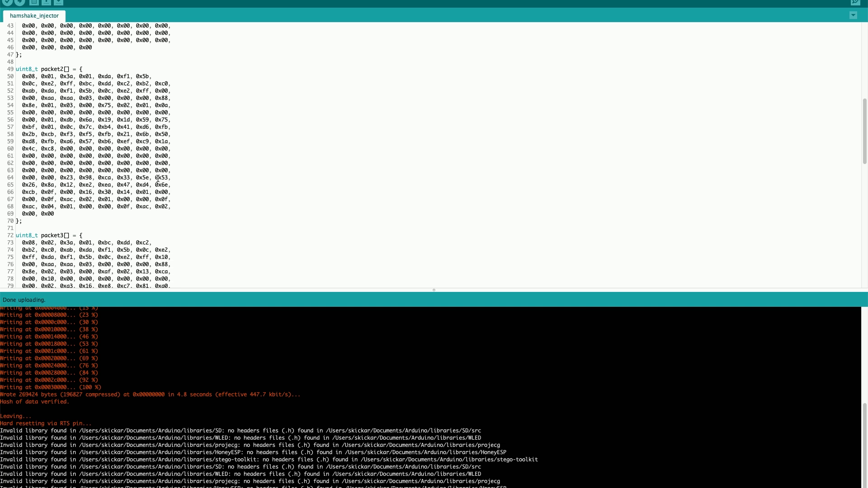
{"action": "scroll", "scroll_direction": "down", "scroll_amount": 3}
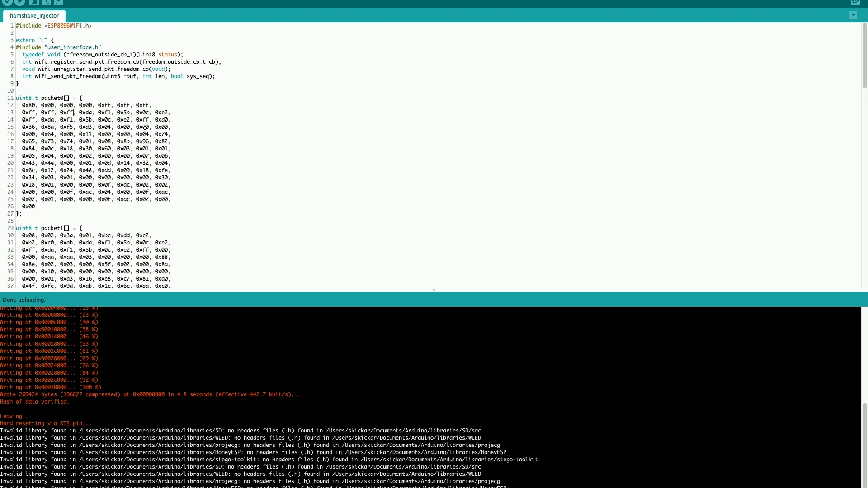
{"action": "mouse_move", "coordinate": [139, 54]}
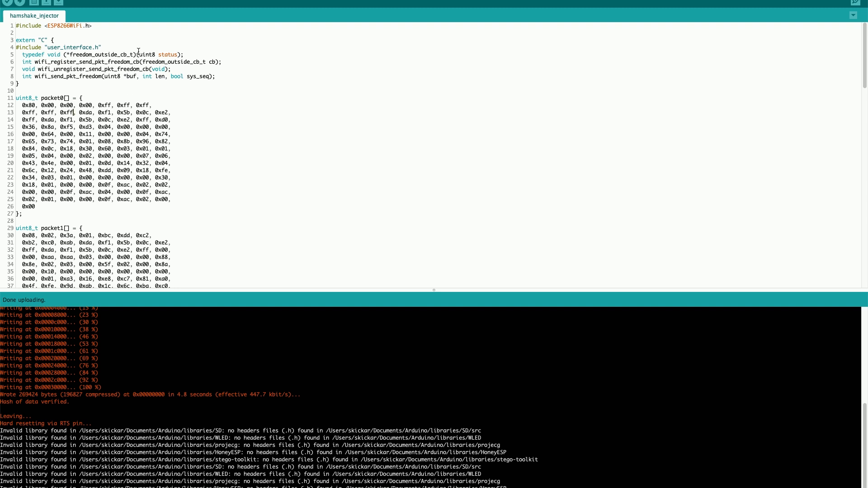
{"action": "scroll", "scroll_direction": "down", "scroll_amount": 3}
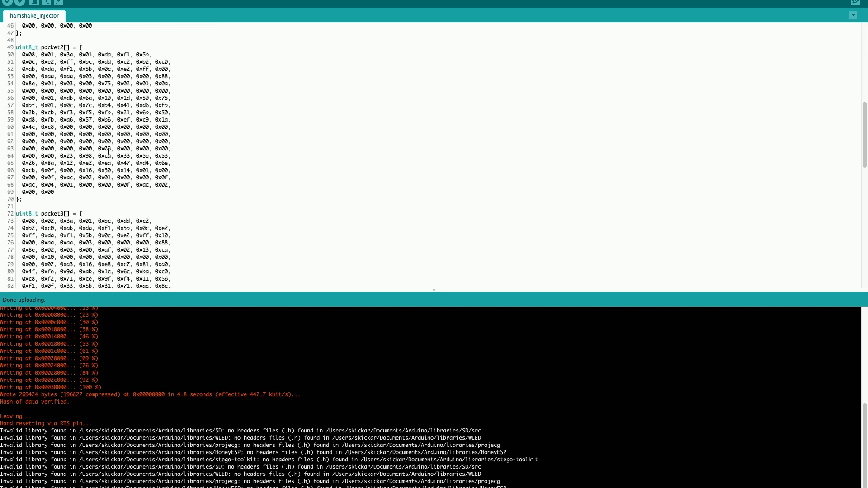
{"action": "scroll", "scroll_direction": "down", "scroll_amount": 3}
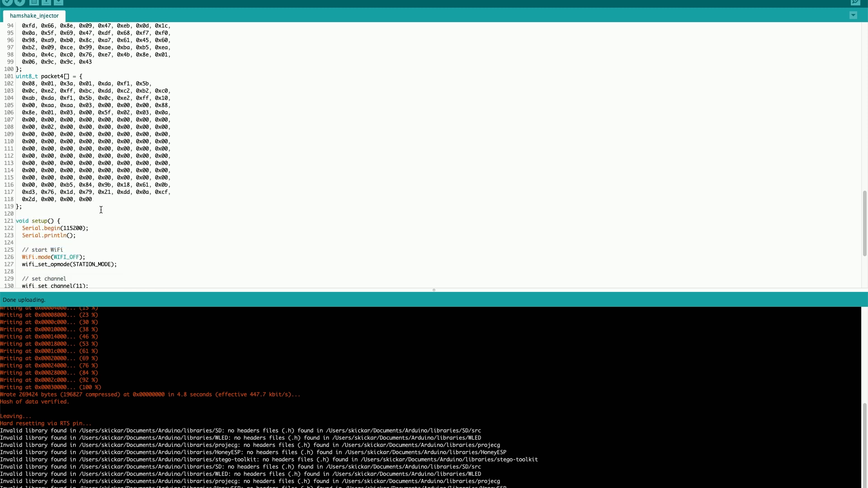
{"action": "scroll", "scroll_direction": "down", "scroll_amount": 3}
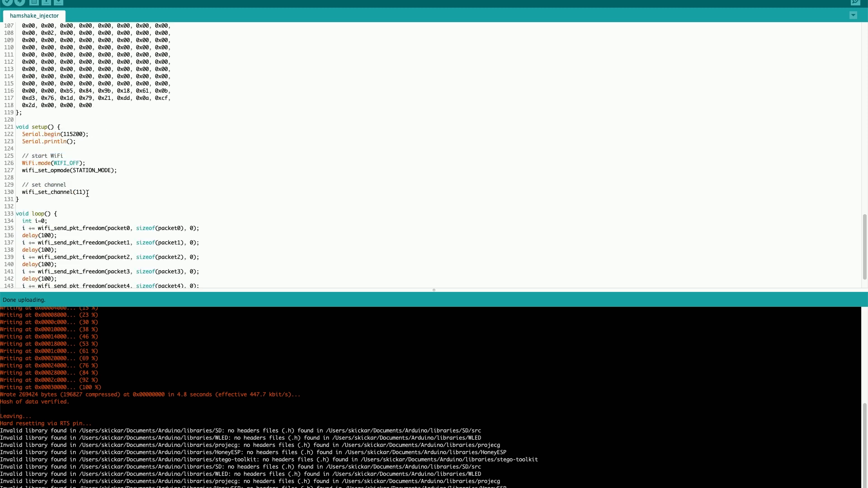
{"action": "mouse_move", "coordinate": [22, 256]}
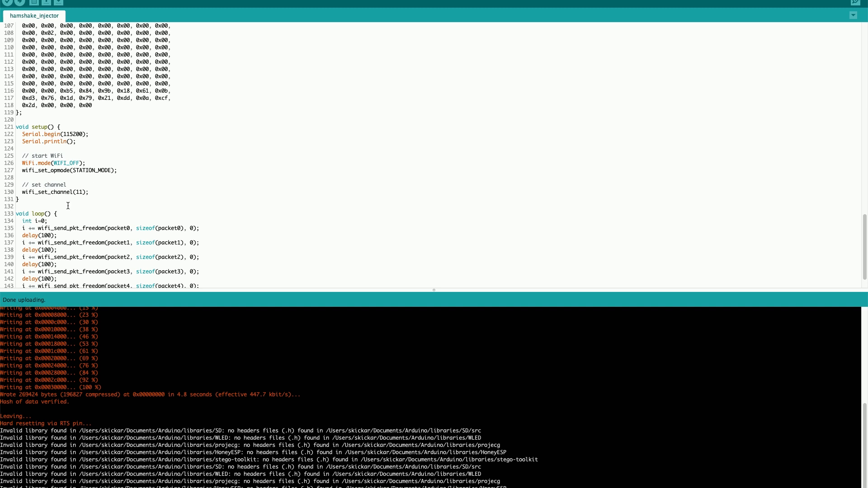
{"action": "mouse_move", "coordinate": [203, 215]}
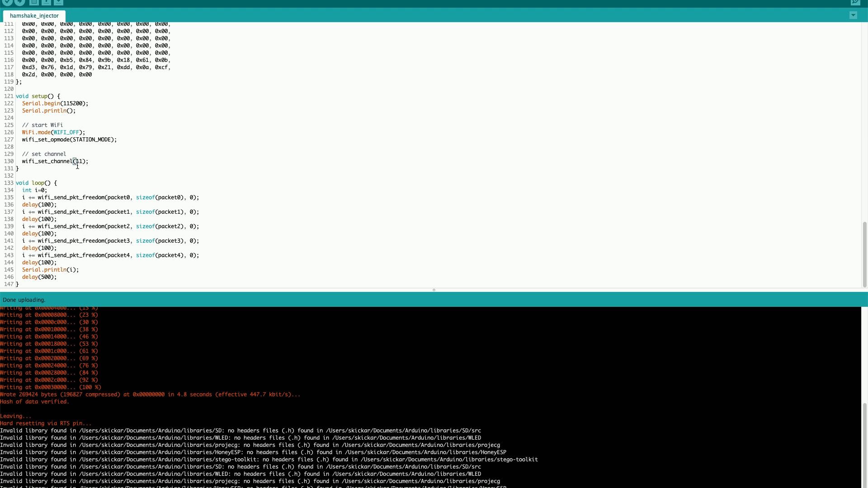
{"action": "mouse_move", "coordinate": [111, 176]}
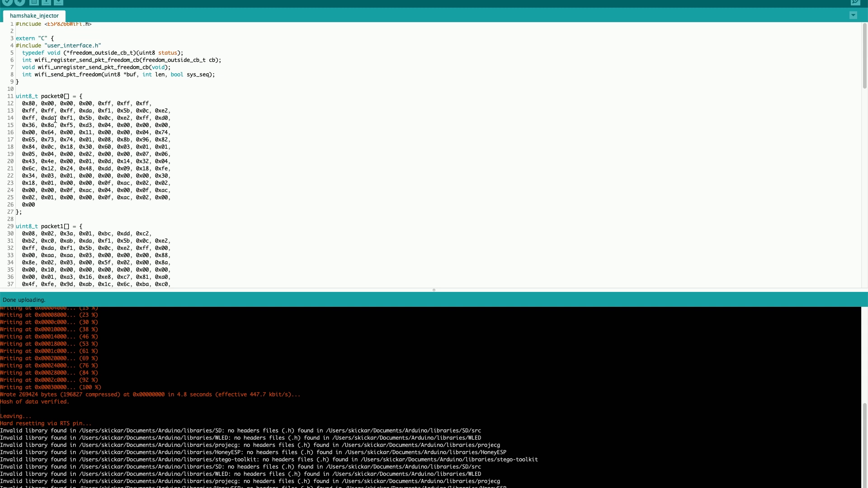
{"action": "scroll", "scroll_direction": "down", "scroll_amount": 3}
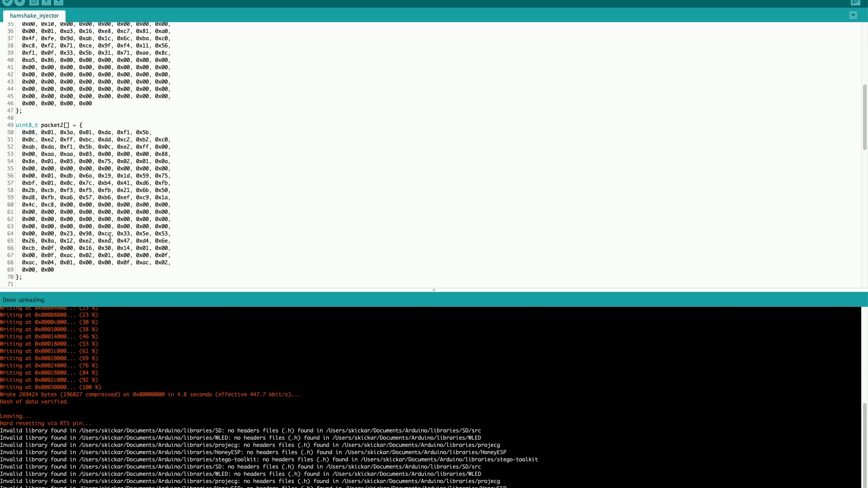
{"action": "scroll", "scroll_direction": "down", "scroll_amount": 3}
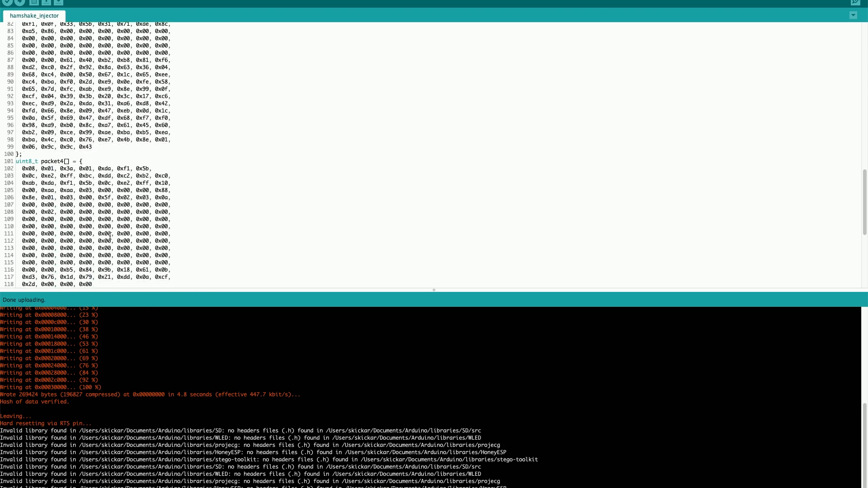
{"action": "scroll", "scroll_direction": "down", "scroll_amount": 3}
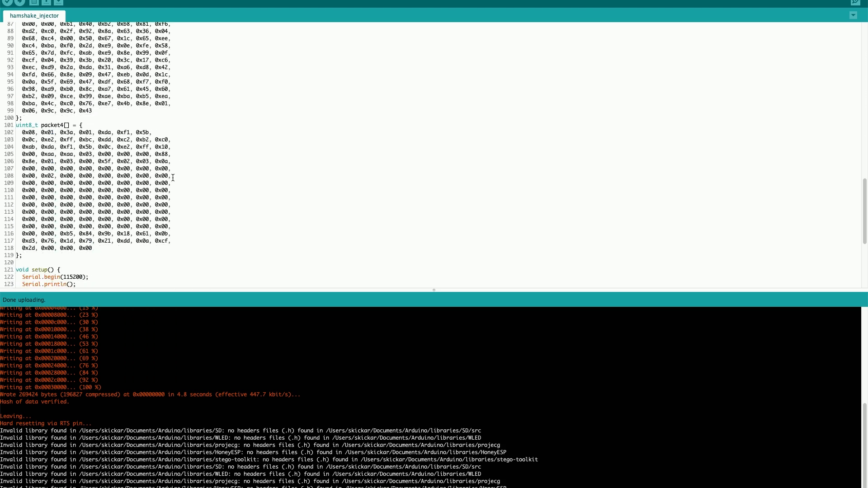
{"action": "scroll", "scroll_direction": "up", "scroll_amount": 3}
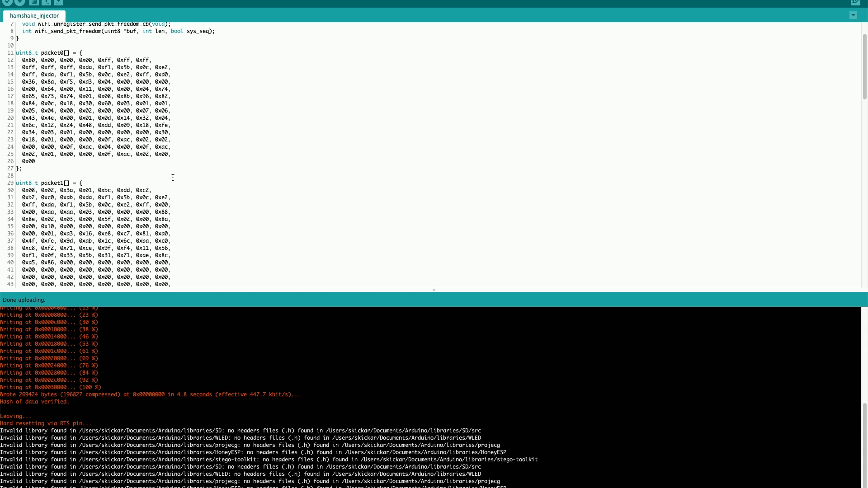
{"action": "mouse_move", "coordinate": [190, 220]}
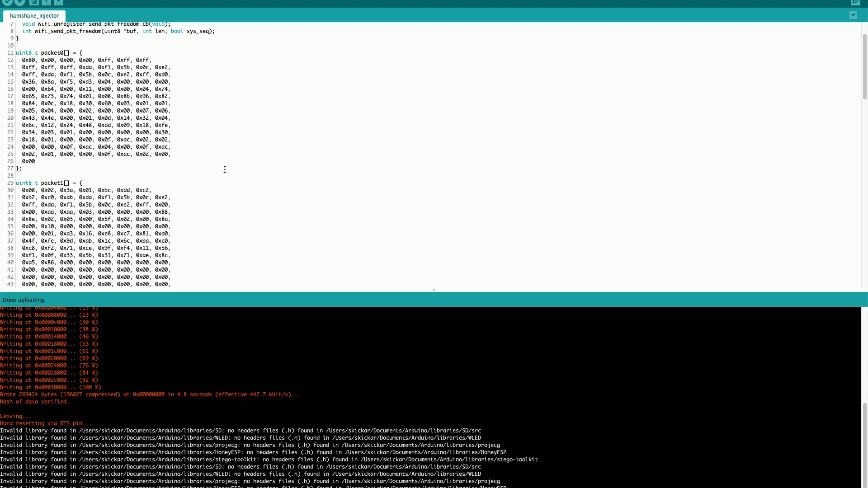
{"action": "scroll", "scroll_direction": "down", "scroll_amount": 3}
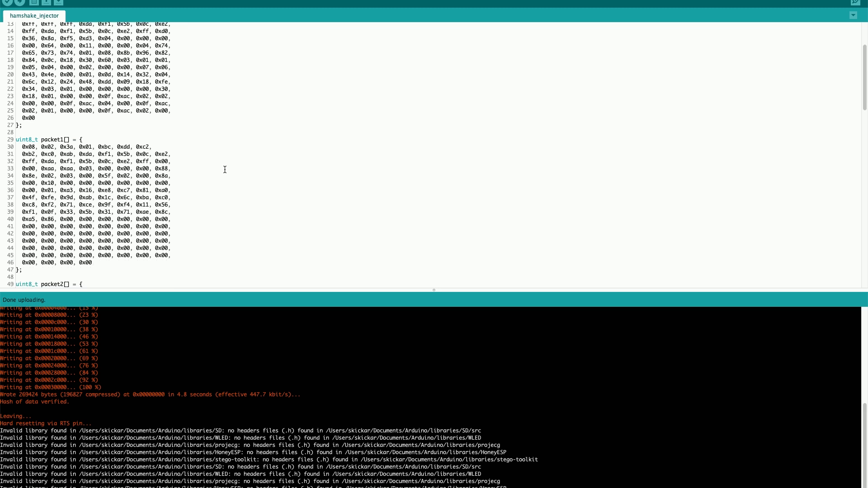
{"action": "scroll", "scroll_direction": "down", "scroll_amount": 3}
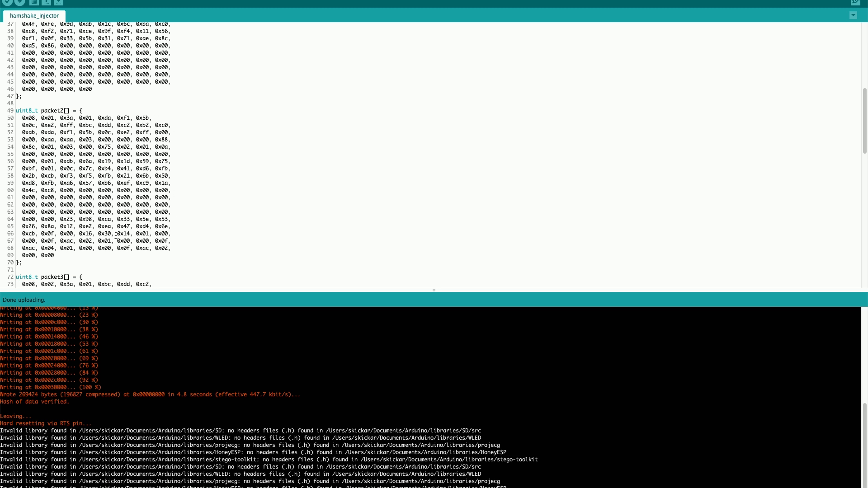
{"action": "mouse_move", "coordinate": [231, 196]}
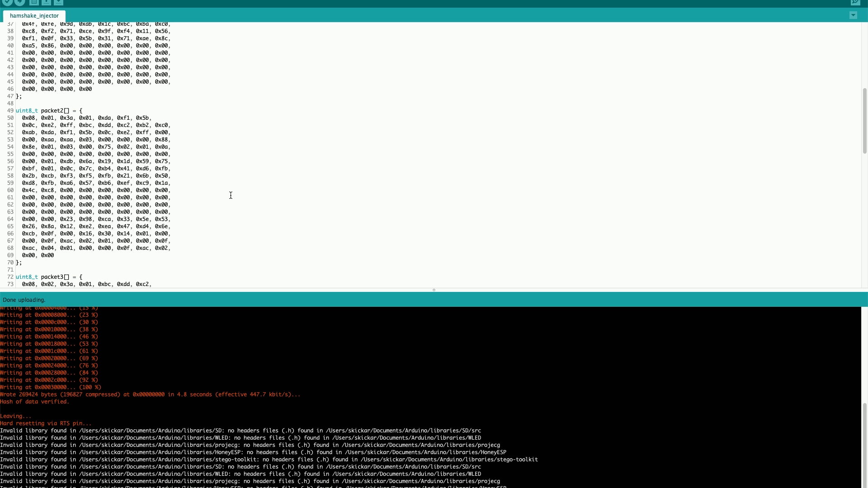
{"action": "mouse_move", "coordinate": [226, 190]}
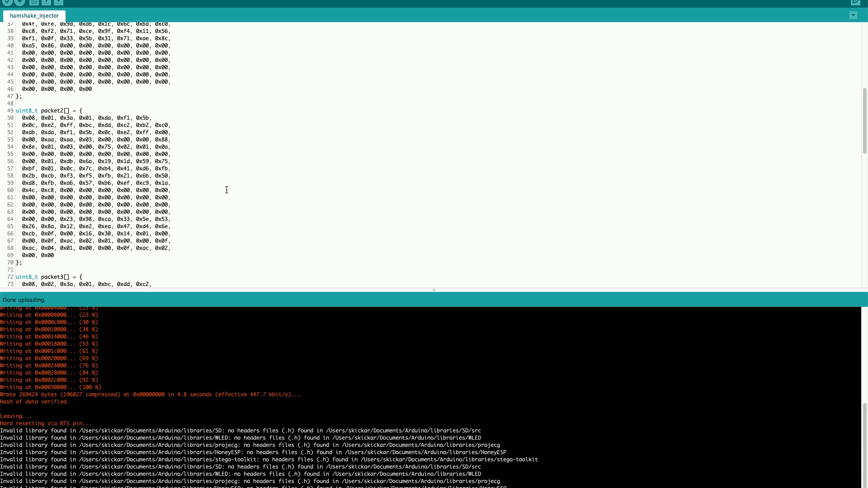
{"action": "mouse_move", "coordinate": [241, 136]}
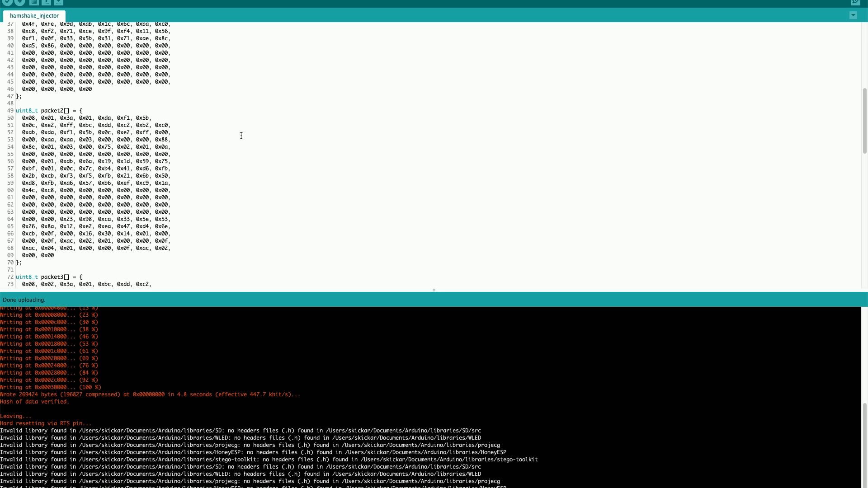
{"action": "mouse_move", "coordinate": [280, 141]}
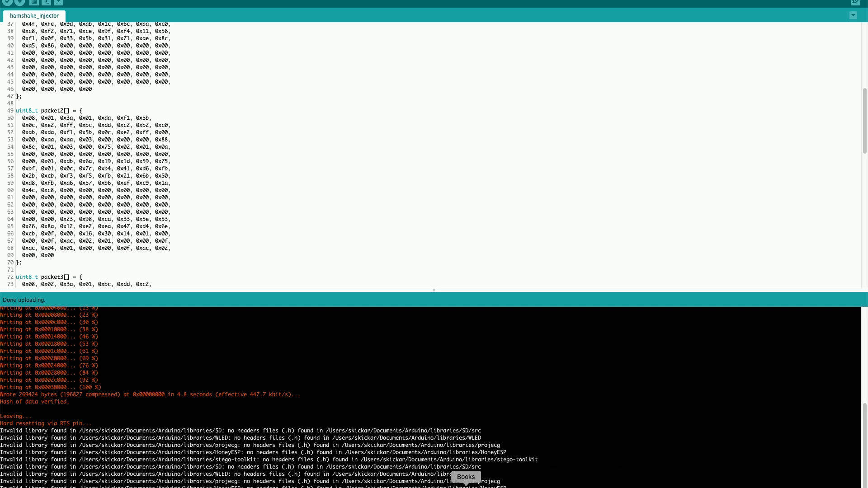
{"action": "mouse_move", "coordinate": [483, 261]}
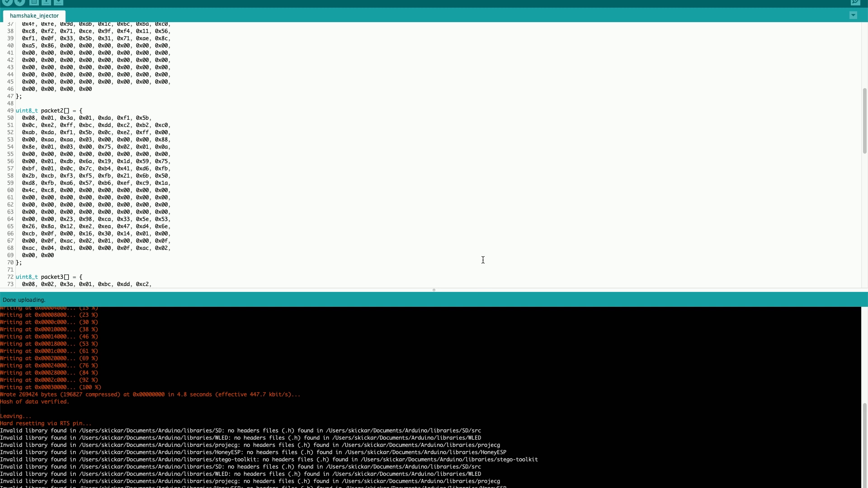
{"action": "mouse_move", "coordinate": [484, 263]}
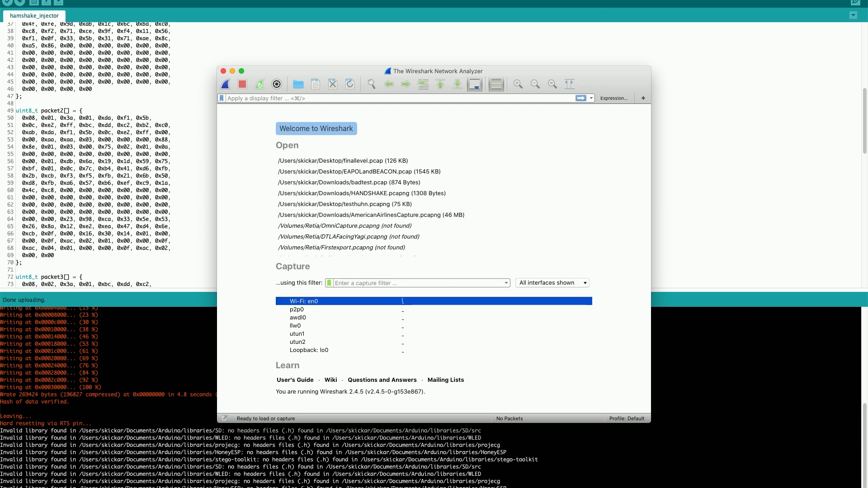
{"action": "mouse_move", "coordinate": [392, 325]}
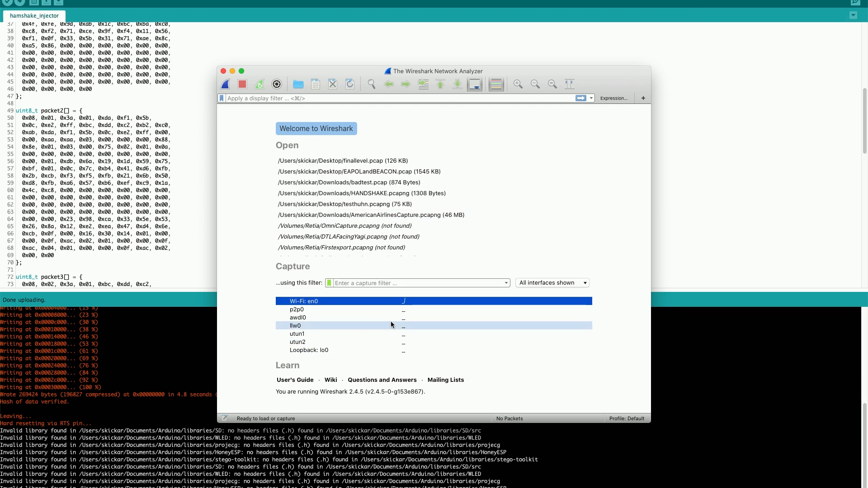
Step: Take a brief capture on Wi-Fi en0 and filter the display to 'eapol' frames
{"action": "double_click", "coordinate": [322, 301]}
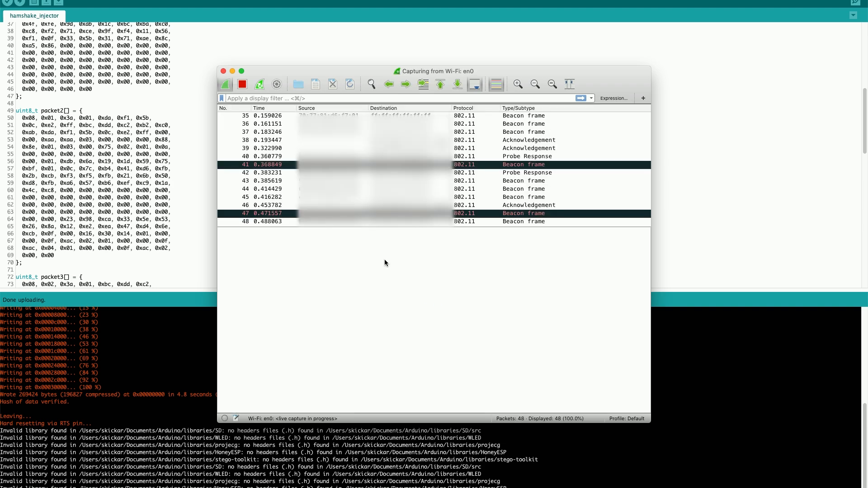
{"action": "left_click", "coordinate": [243, 84]}
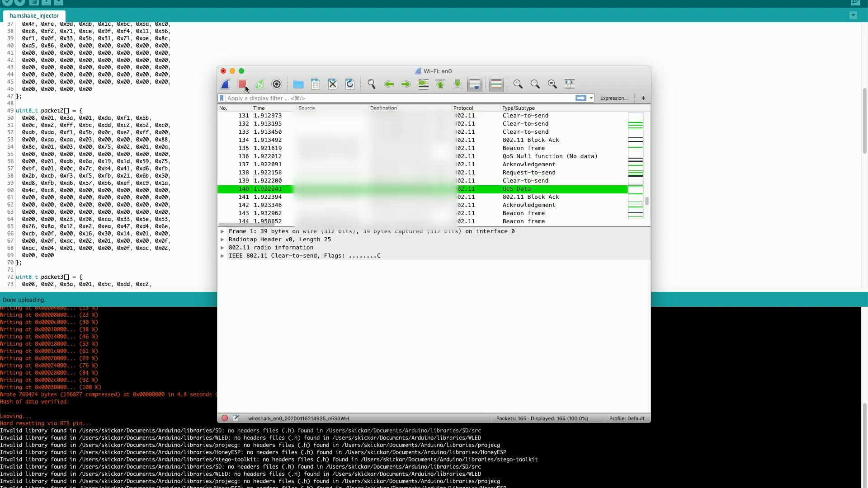
{"action": "mouse_move", "coordinate": [242, 86]}
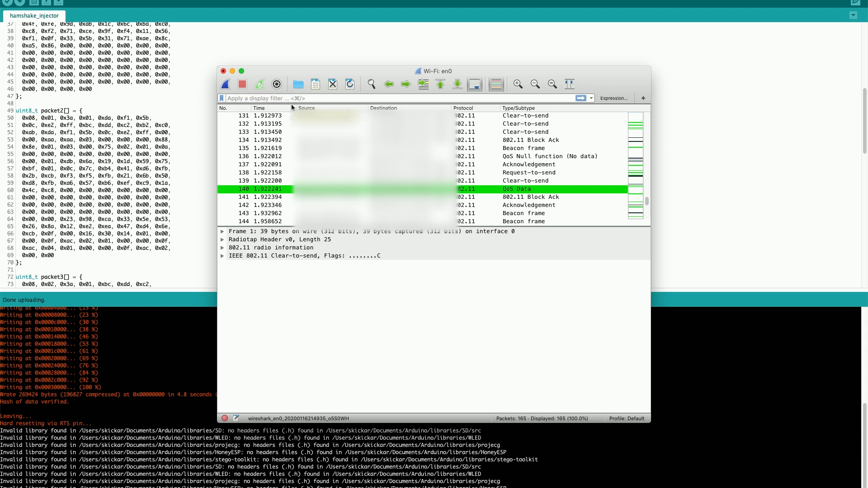
{"action": "type", "text": "eapol"}
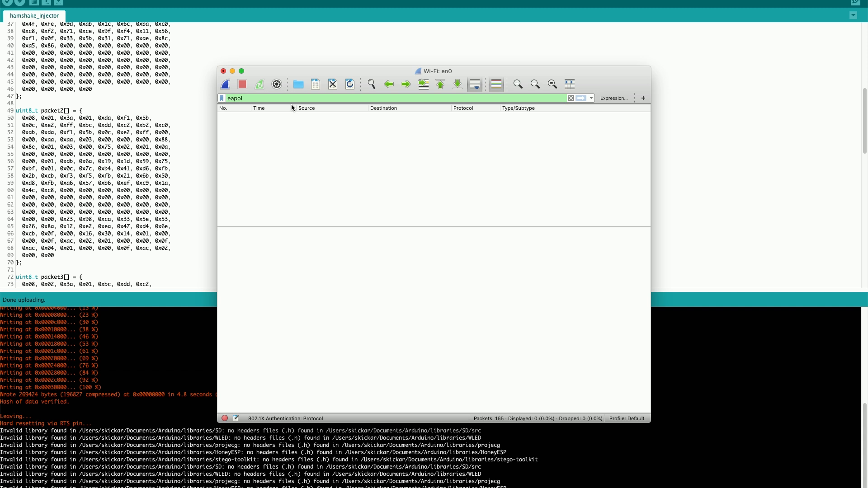
{"action": "mouse_move", "coordinate": [476, 330]}
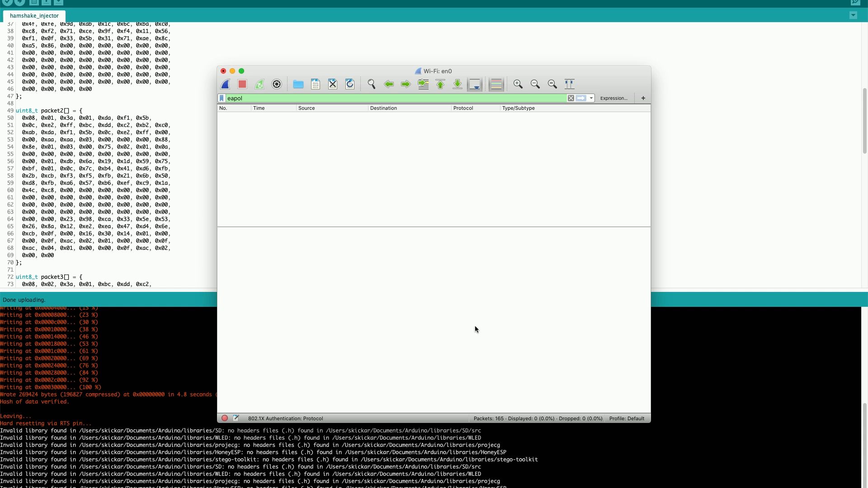
{"action": "mouse_move", "coordinate": [398, 279]}
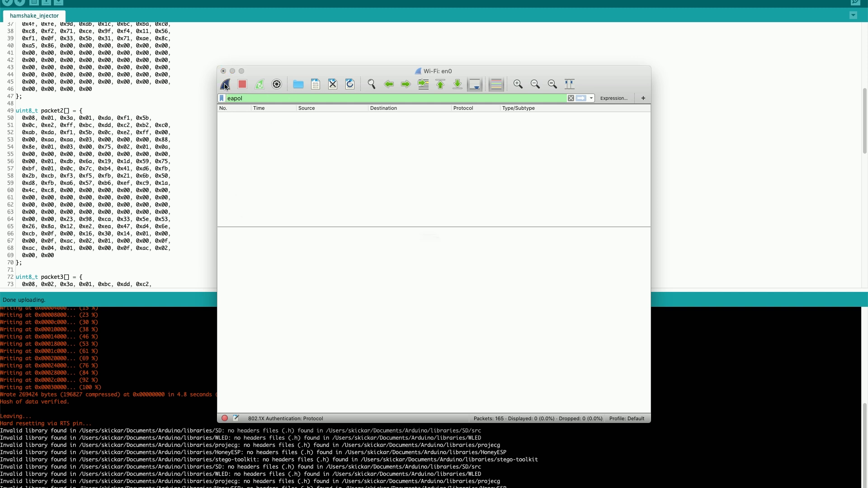
Step: Capture the EAPOL handshake frames, stop, and expand one frame's 802.1X Authentication details
{"action": "left_click", "coordinate": [225, 84]}
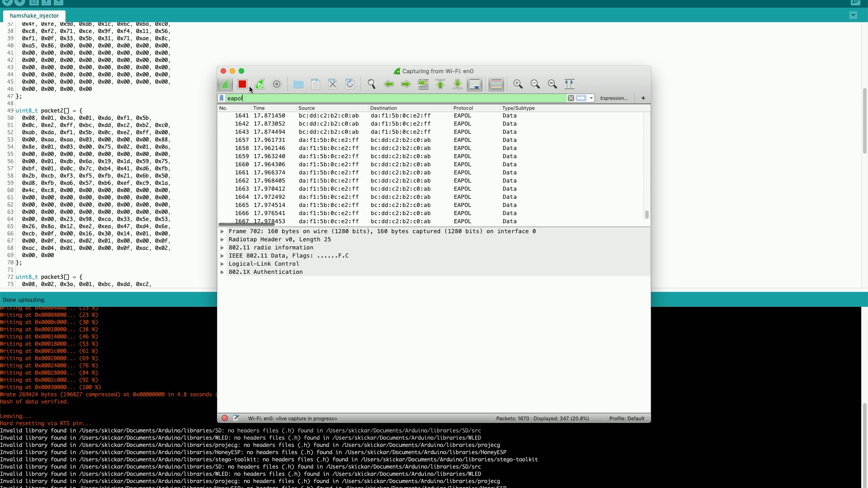
{"action": "left_click", "coordinate": [243, 85]}
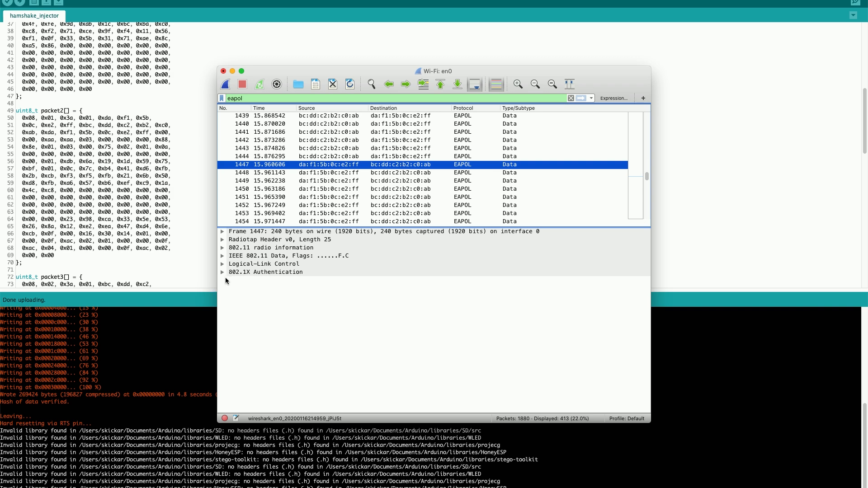
{"action": "left_click", "coordinate": [223, 271]}
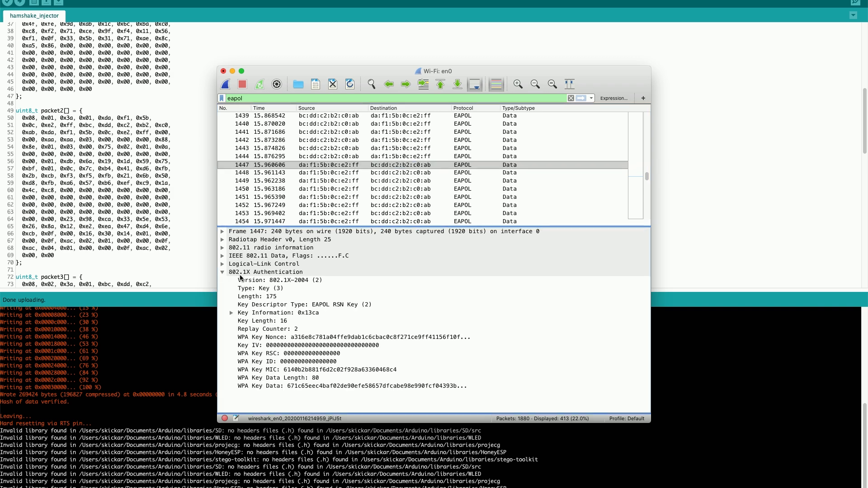
{"action": "mouse_move", "coordinate": [313, 318]}
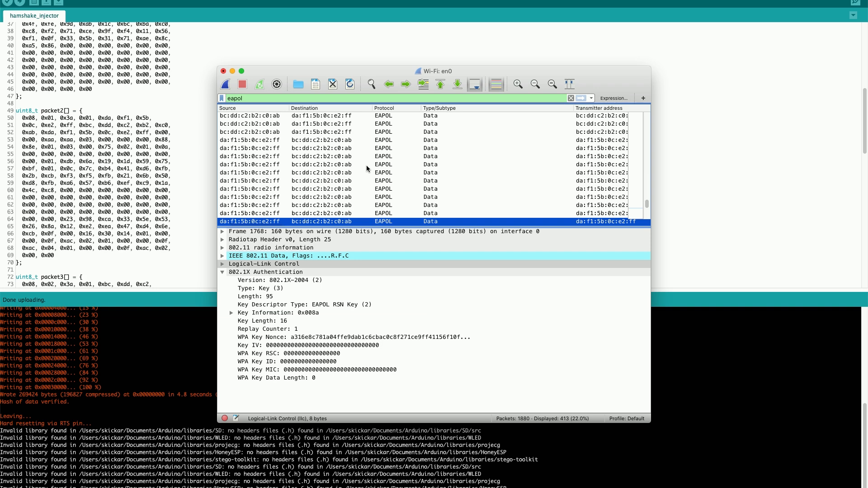
{"action": "mouse_move", "coordinate": [289, 77]}
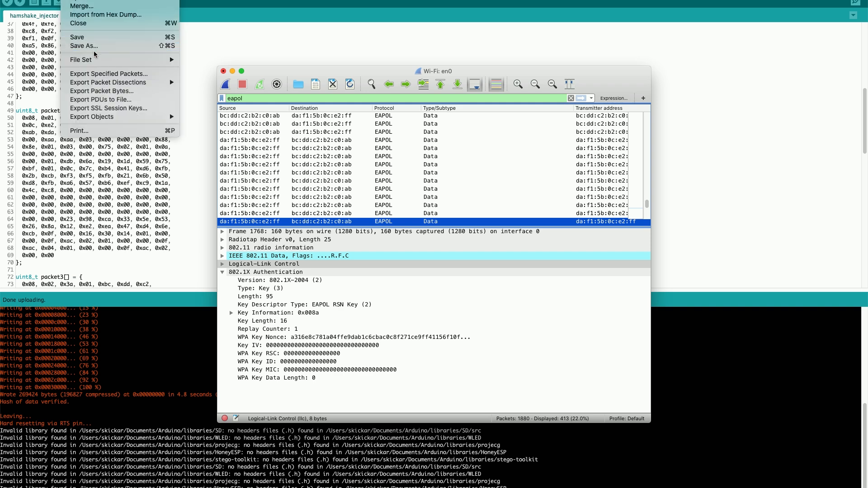
Step: Export the displayed packets in pcap format as finalleve7.pcap on the Desktop
{"action": "left_click", "coordinate": [108, 74]}
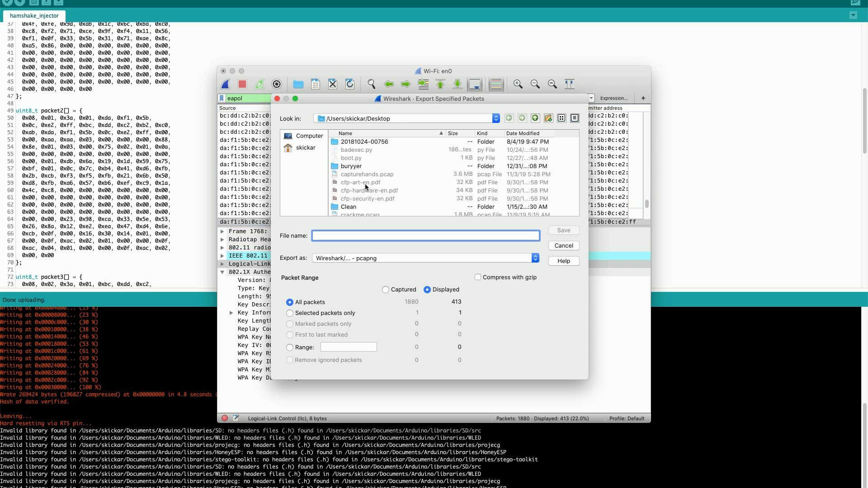
{"action": "mouse_move", "coordinate": [396, 253]}
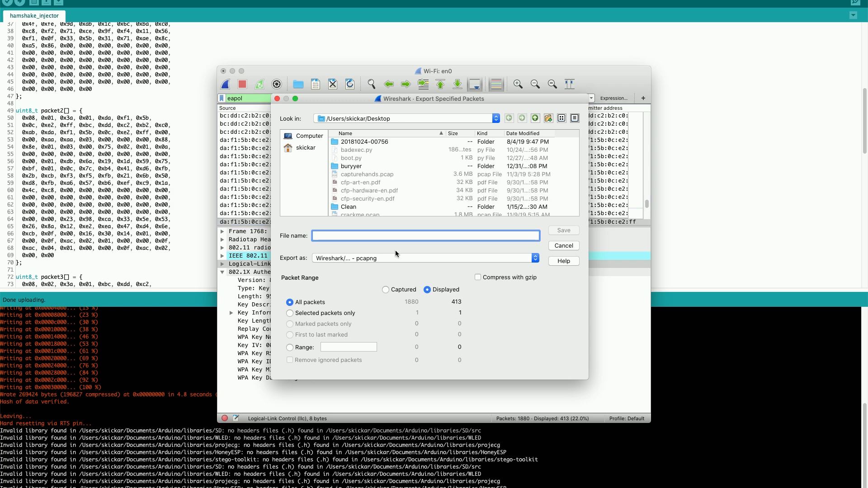
{"action": "left_click", "coordinate": [421, 259]}
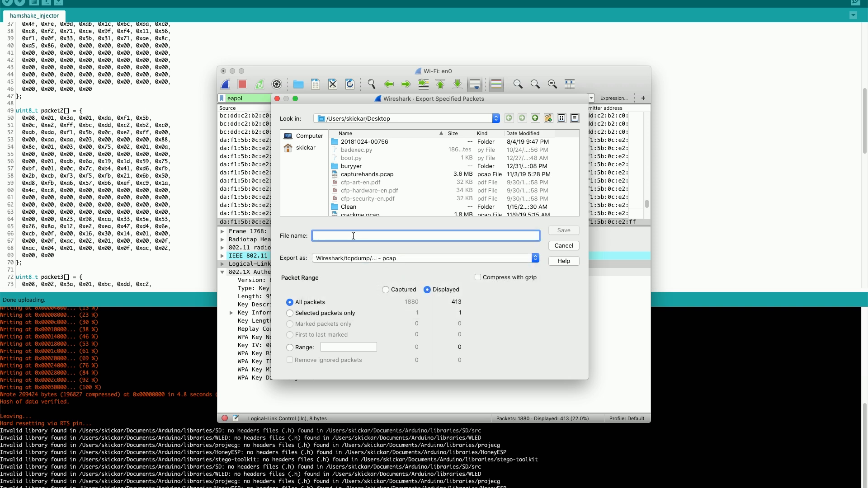
{"action": "type", "text": "finalleve7.pcap"}
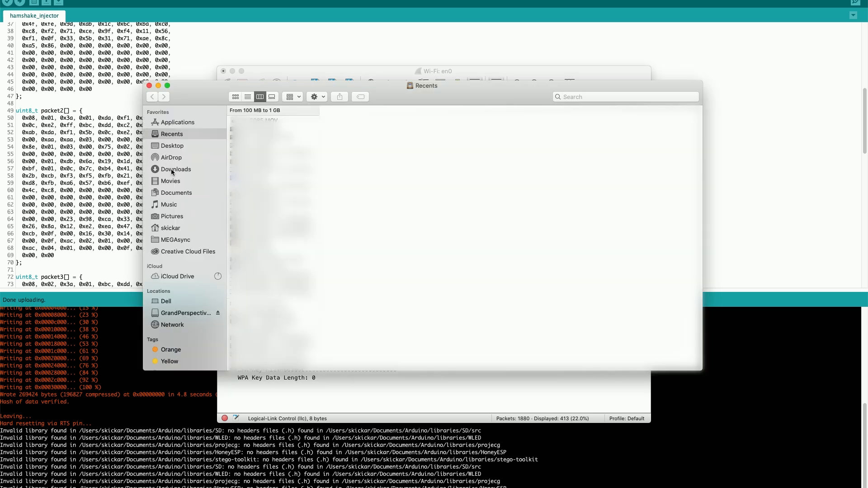
Step: Show the Desktop folder contents from the Finder sidebar
{"action": "left_click", "coordinate": [172, 146]}
{"action": "type", "text": "aircrack-ng  -w testhuhnlist.txt"}
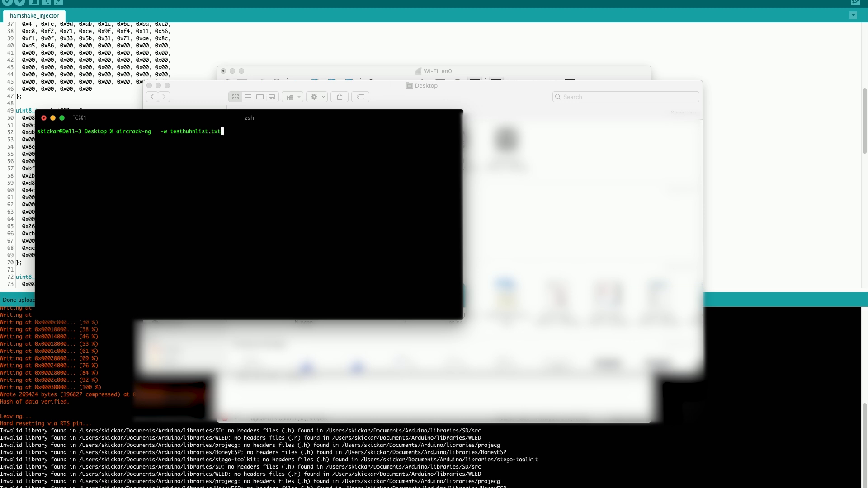
{"action": "mouse_move", "coordinate": [351, 153]}
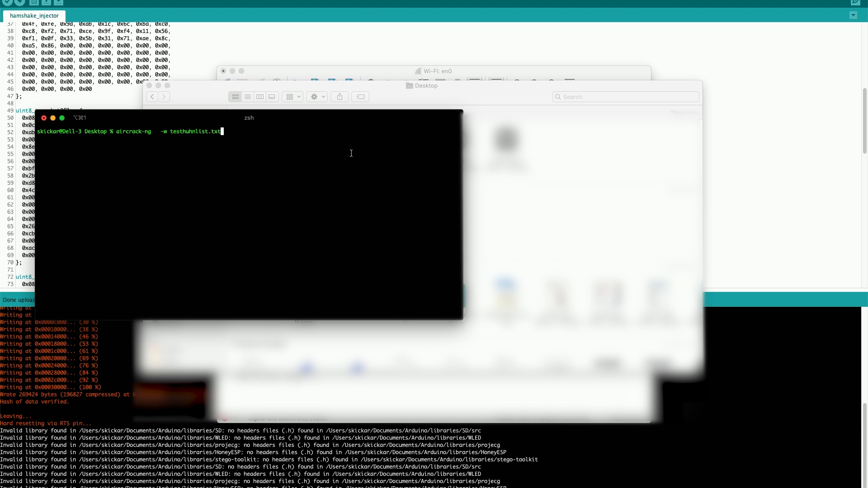
Step: Run aircrack-ng on finalleve7.pcap, abort at the network prompt, and start a fresh shell
{"action": "double_click", "coordinate": [198, 131]}
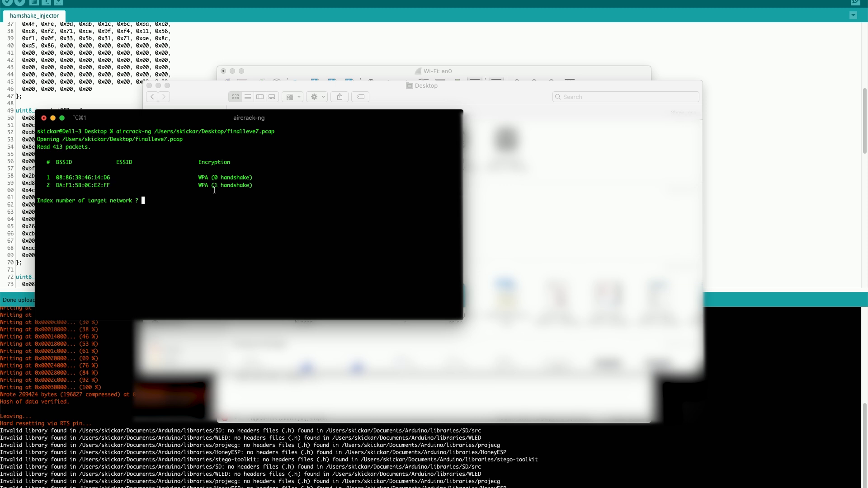
{"action": "key", "text": "ctrl+c"}
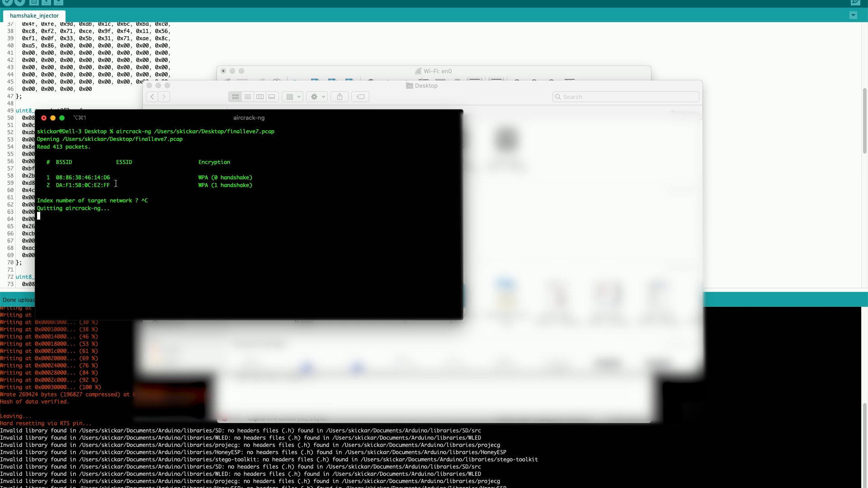
{"action": "key", "text": "ctrl+c"}
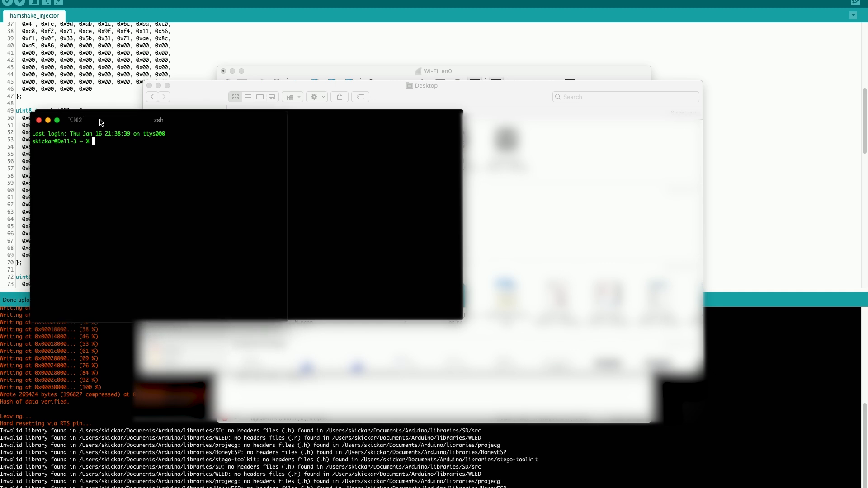
Step: Run aircrack-ng with the testhuhnlist.txt wordlist on finalleve7.pcap; it quits requesting an ESSID
{"action": "type", "text": "aircrack-ng /Users/skickar/Desktop/finalleve7.pcap -w testhuhnlist.txt"}
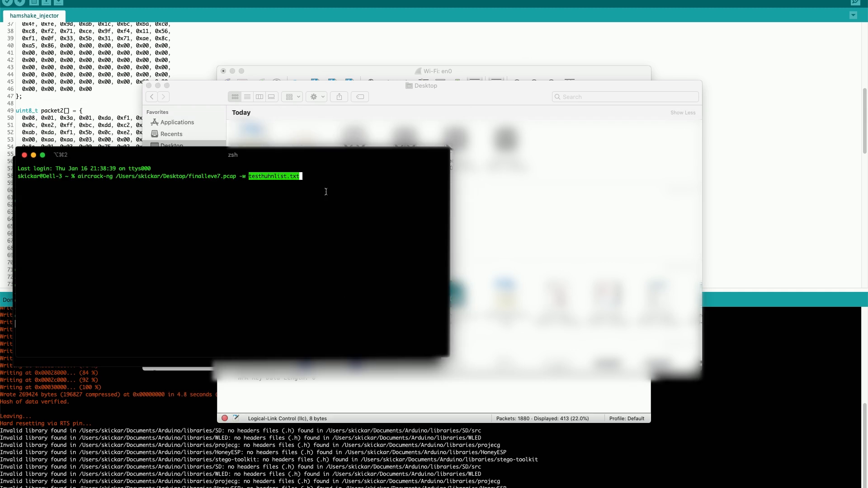
{"action": "key", "text": "Return"}
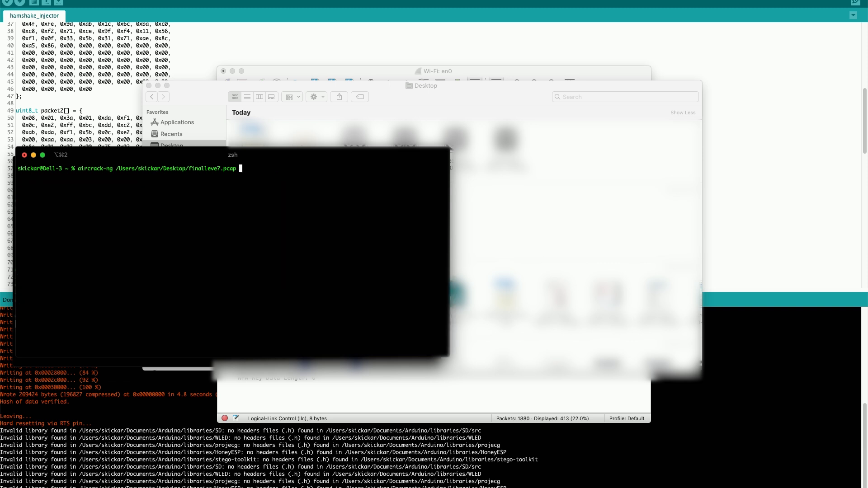
{"action": "type", "text": "-w testwuhnlist.txt"}
{"action": "type", "text": "2"}
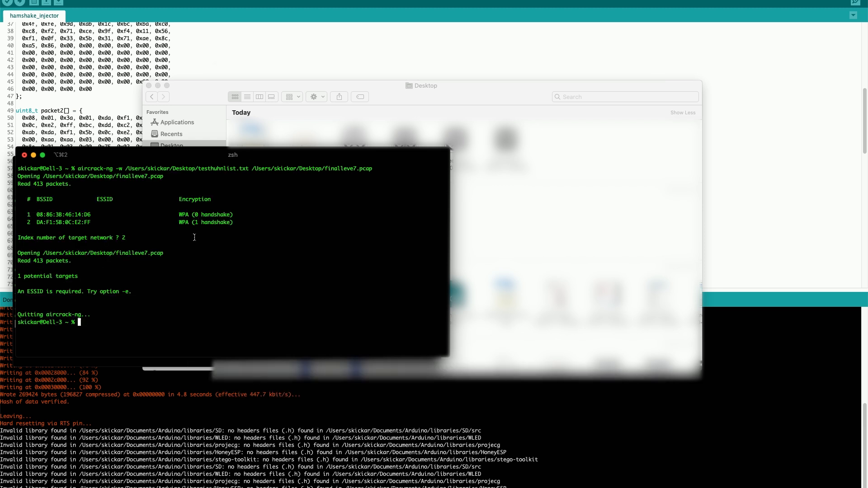
{"action": "mouse_move", "coordinate": [54, 292]}
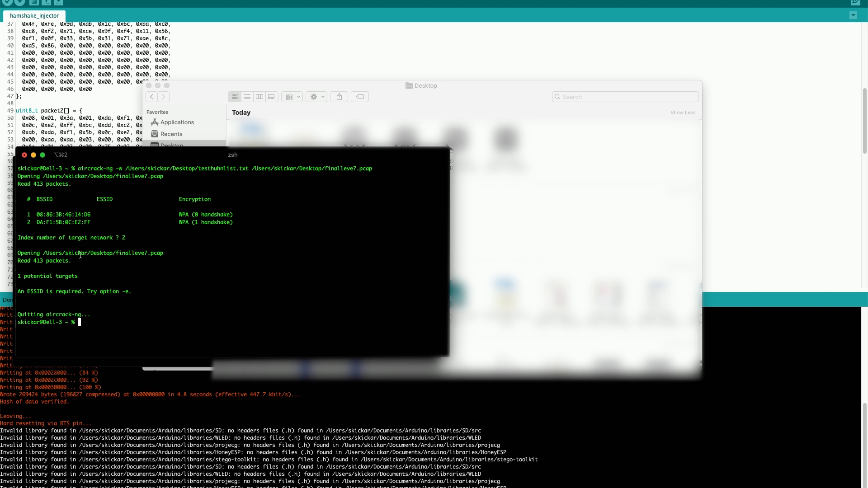
{"action": "mouse_move", "coordinate": [193, 318]}
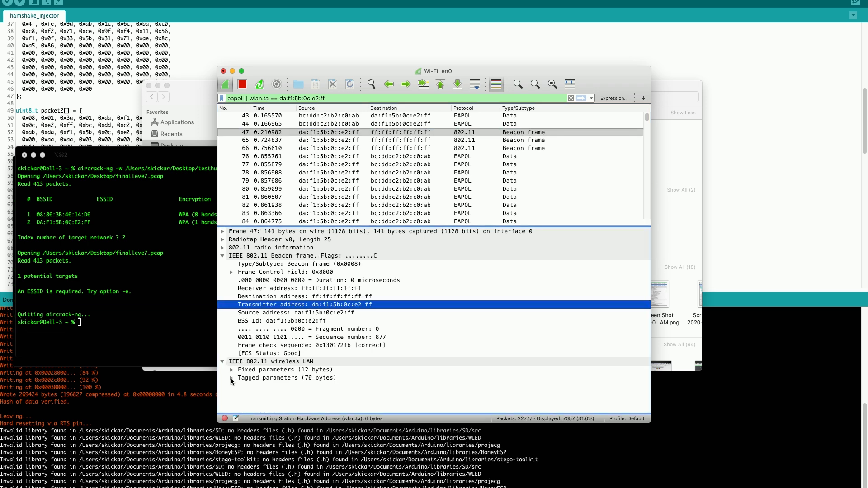
Step: Confirm the beacon's SSID 'test' and export the displayed packets as finalleve8.pcap on the Desktop
{"action": "left_click", "coordinate": [232, 378]}
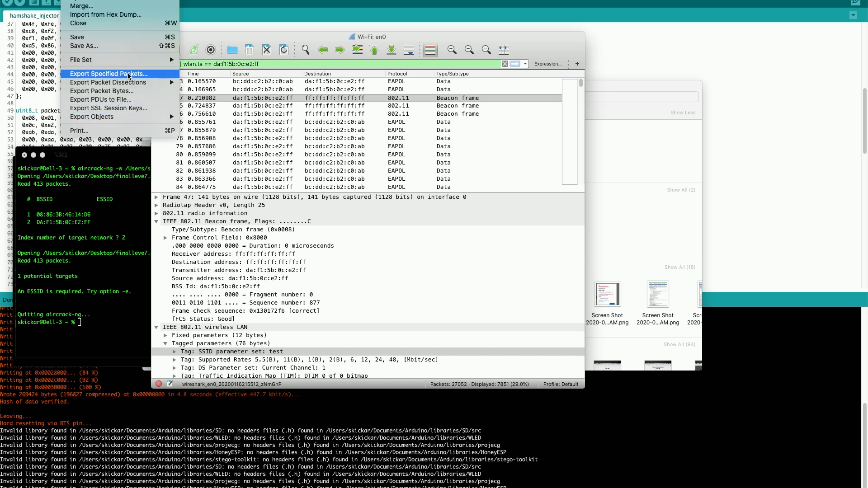
{"action": "left_click", "coordinate": [109, 74]}
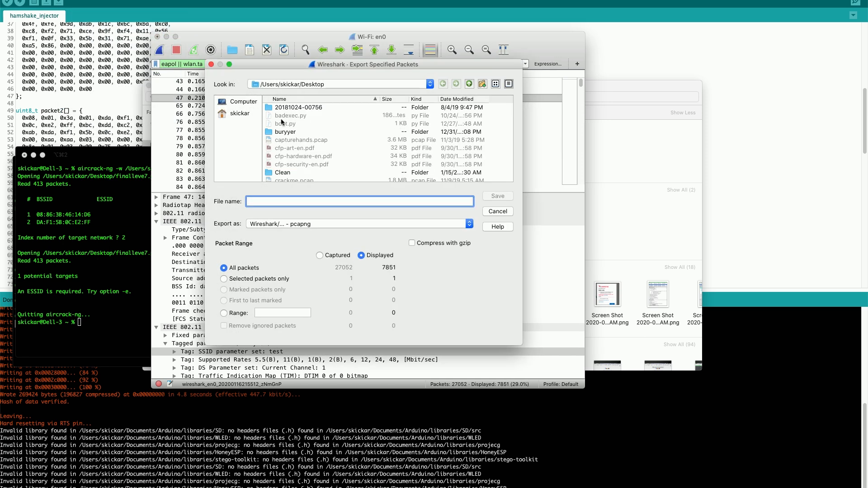
{"action": "type", "text": "finalleve8.pcap"}
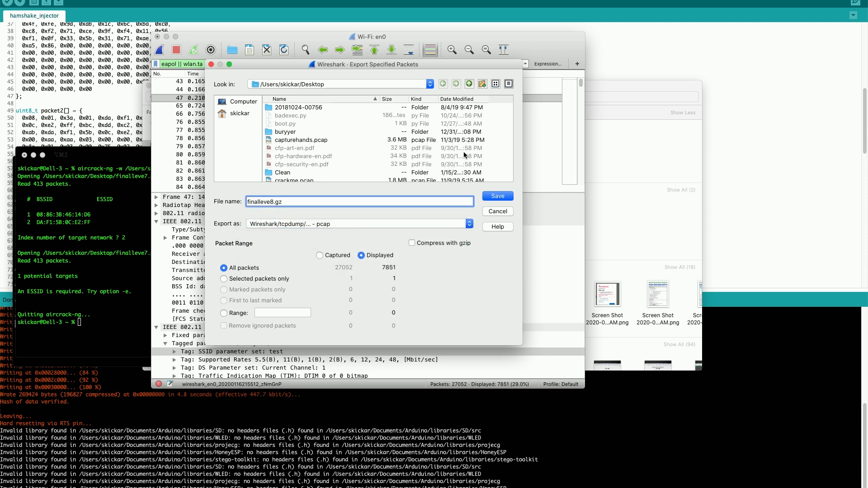
{"action": "left_click", "coordinate": [497, 212]}
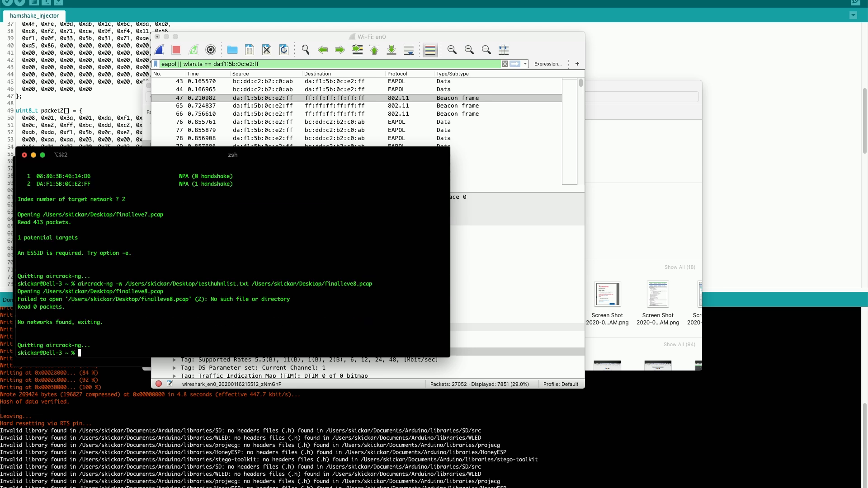
{"action": "type", "text": "aircrack-ng -w /Users/skickar/Desktop/testhuhnlist.txt /Users/skickar/Desktop/finalleve"}
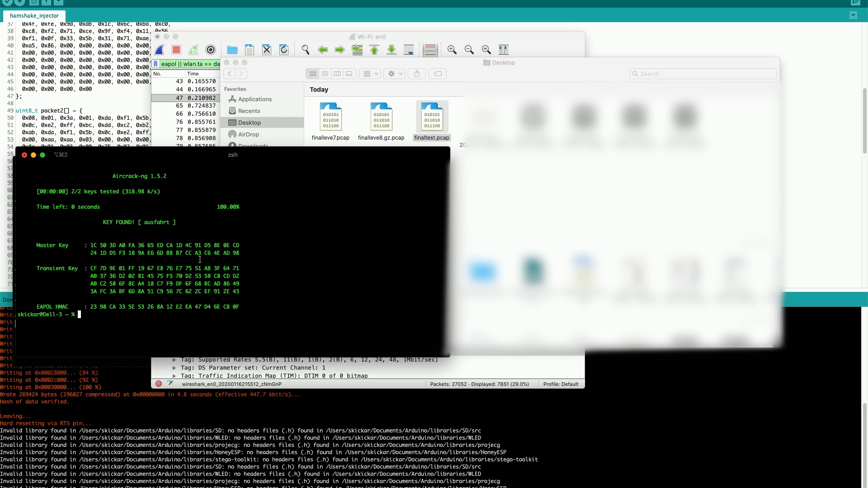
{"action": "type", "text": "aircrack-ng -w /Users/skickar/Desktop/testhuhnlist.txt /Users/skickar/Desktop/finaltest.pcap"}
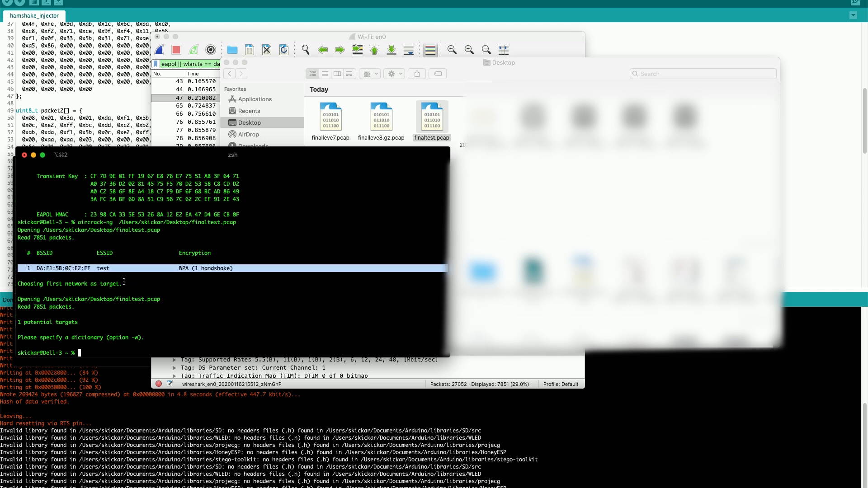
{"action": "mouse_move", "coordinate": [126, 292]}
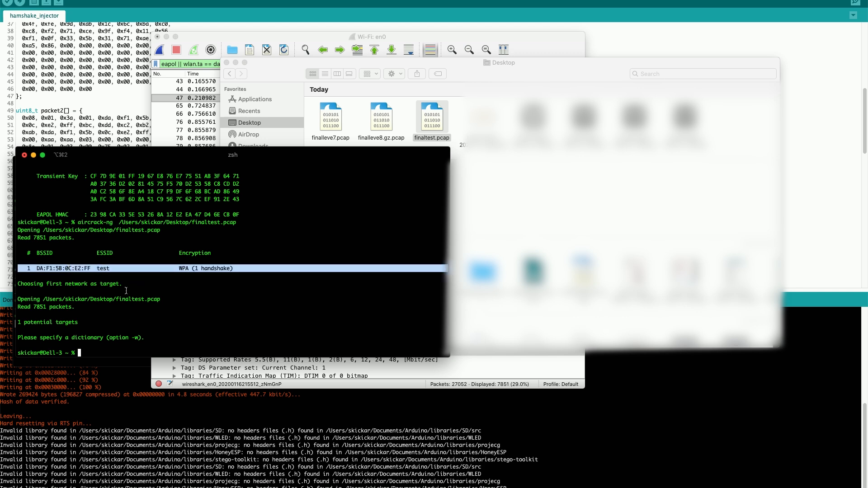